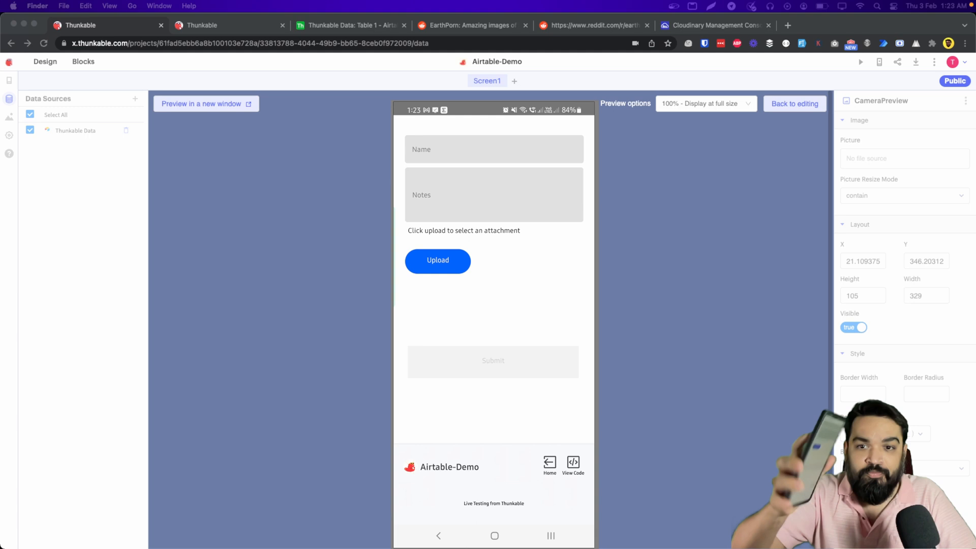
Enter the name Harish and a note in the live preview form.
click(494, 149)
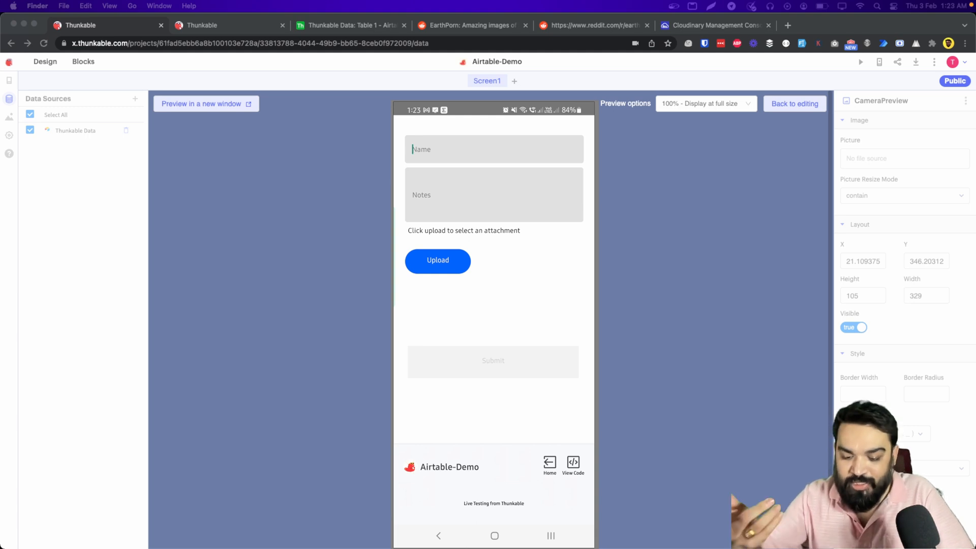
text(Harish)
click(495, 194)
text(N)
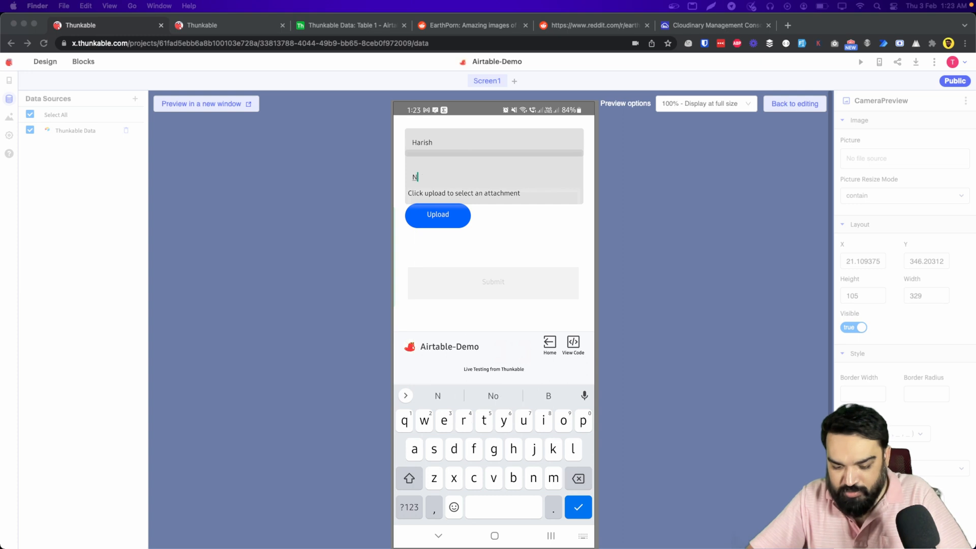
text(otes are great!)
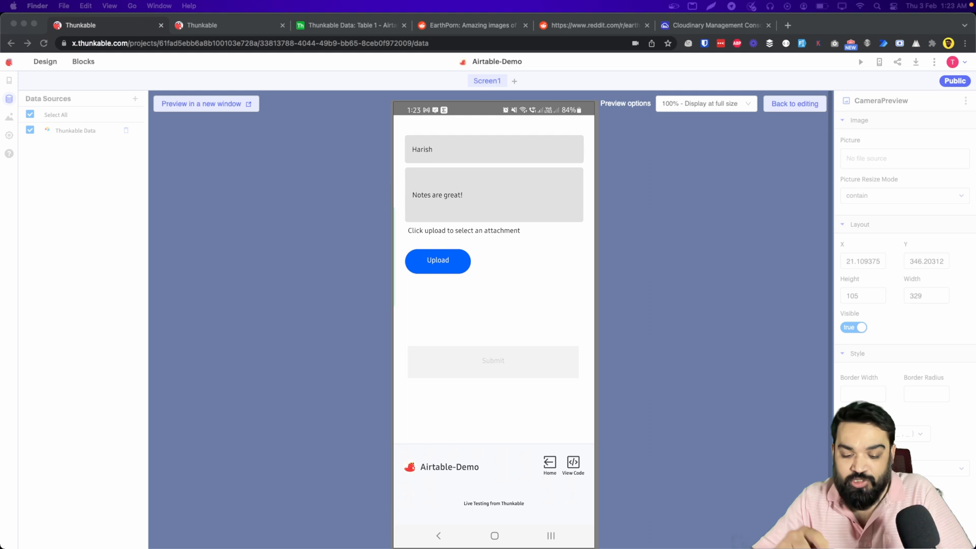
Take a camera photo, submit the entry, and check the new row in Airtable.
click(438, 261)
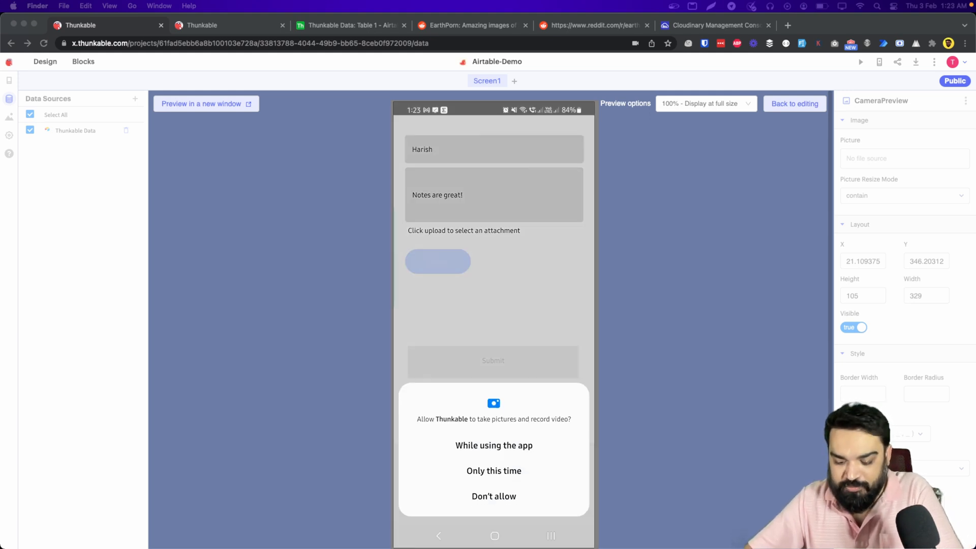
click(494, 445)
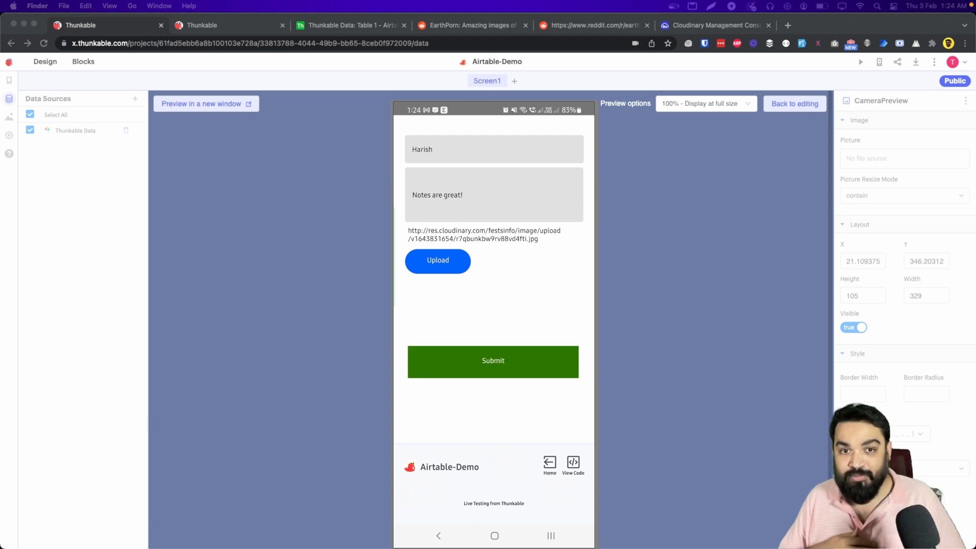
click(438, 261)
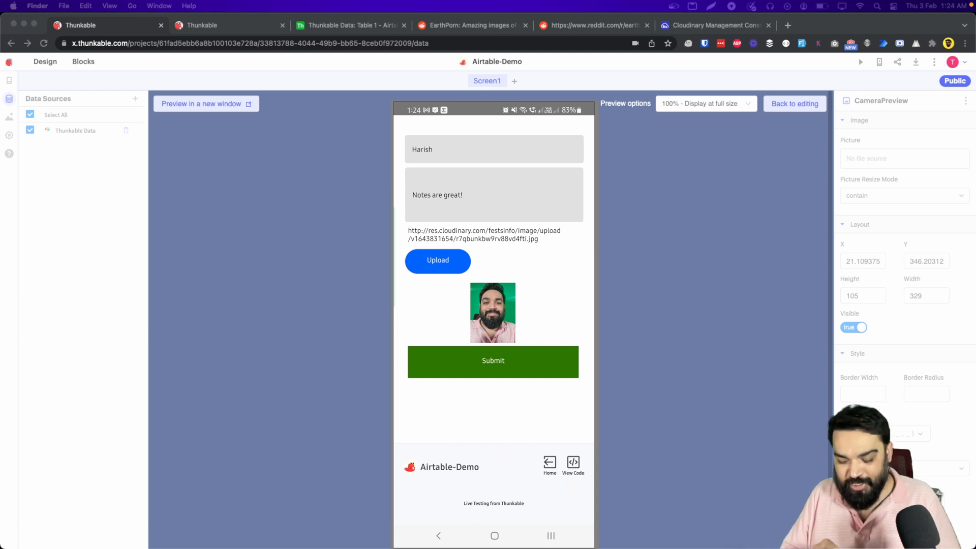
click(493, 361)
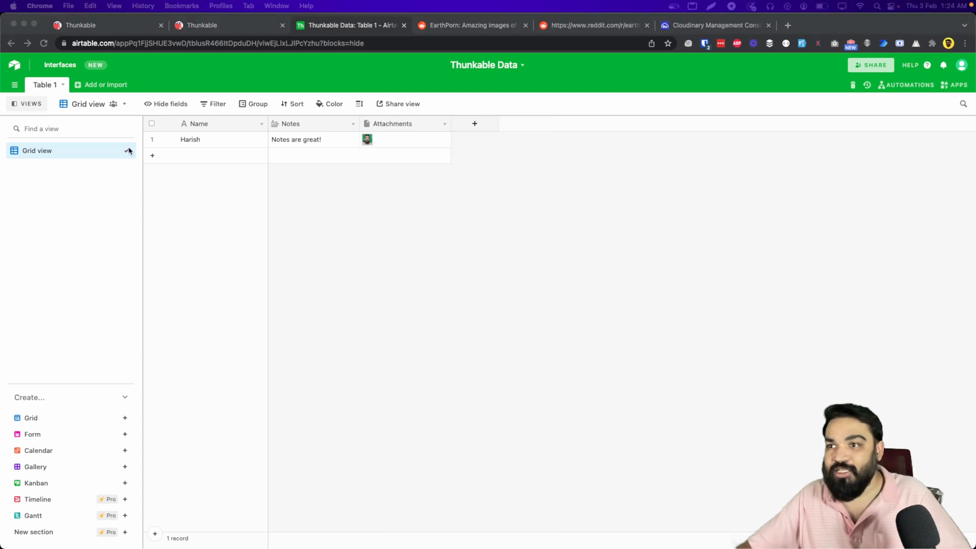
click(367, 140)
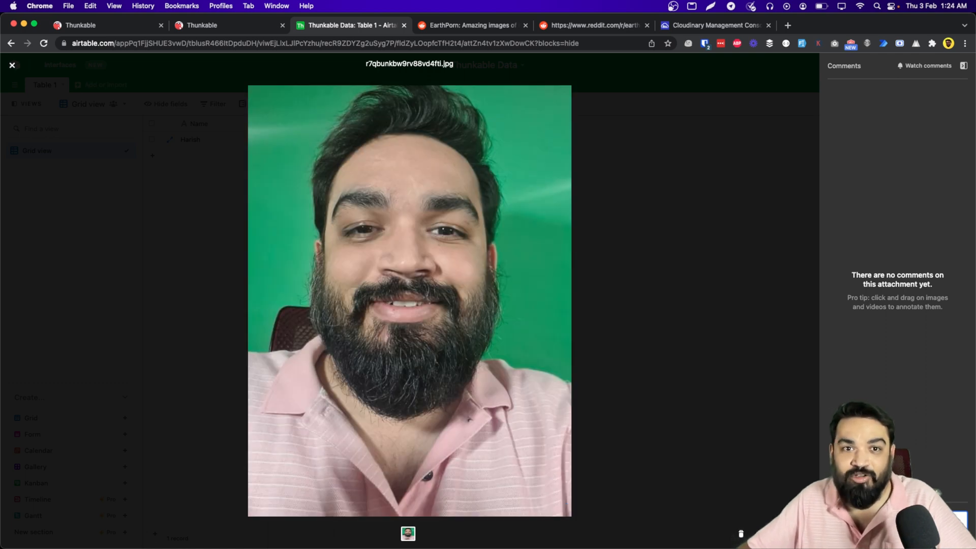
click(13, 65)
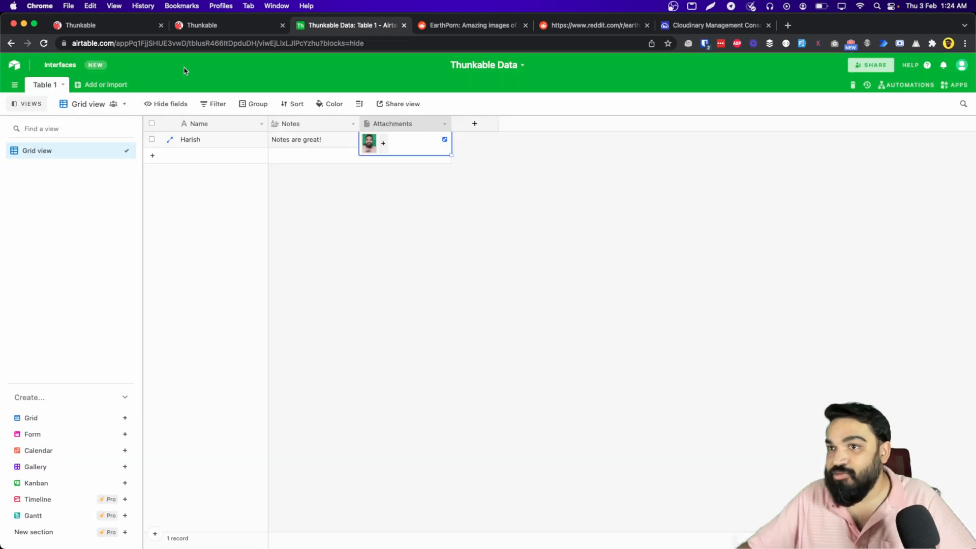
mouse_move(116, 306)
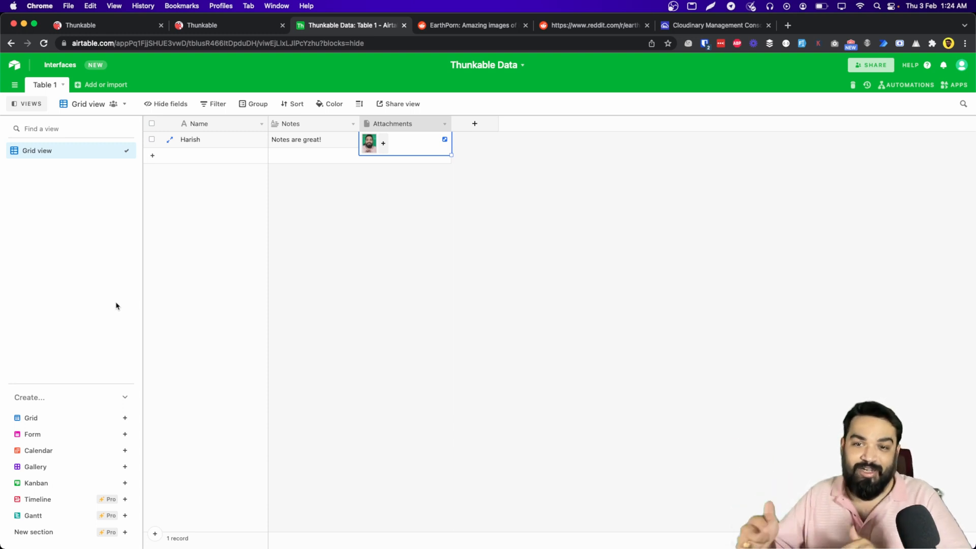
mouse_move(115, 295)
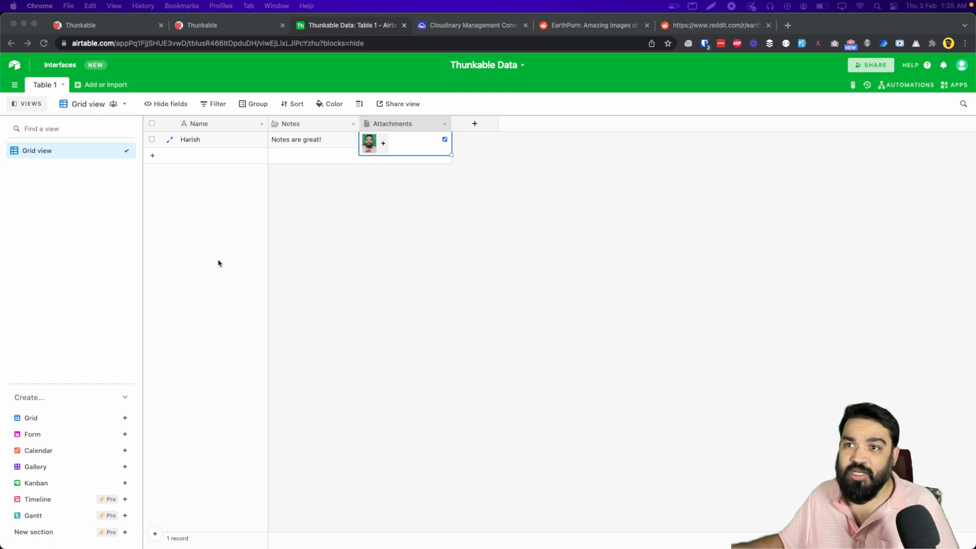
mouse_move(553, 54)
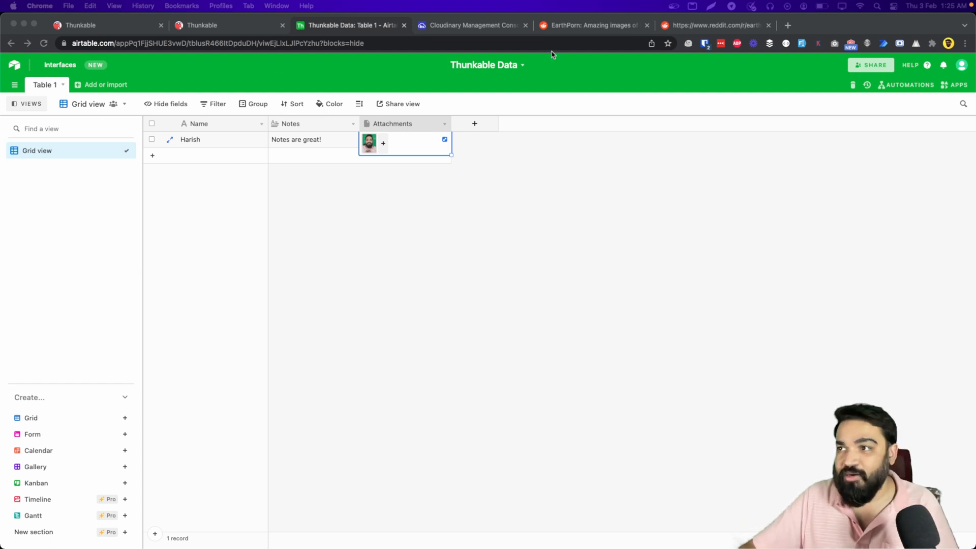
mouse_move(366, 176)
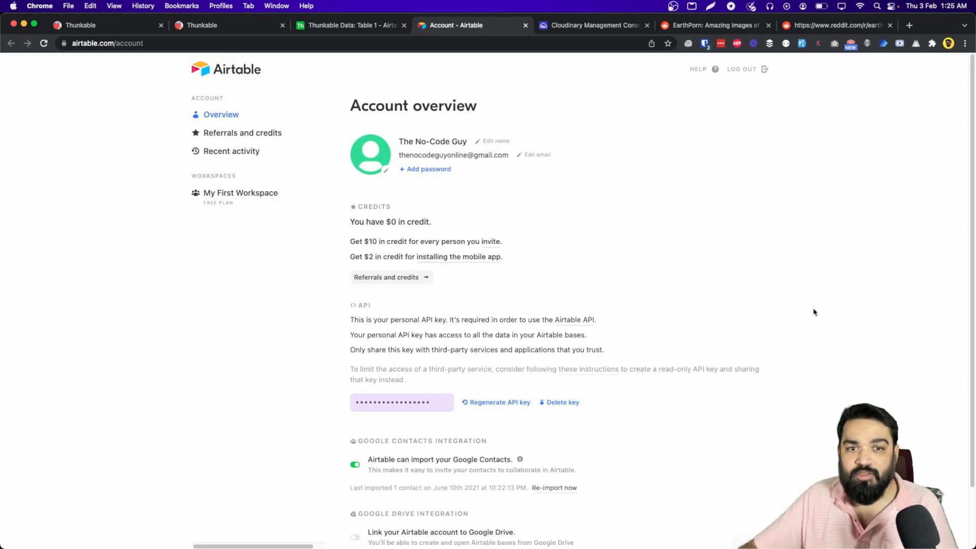
mouse_move(250, 433)
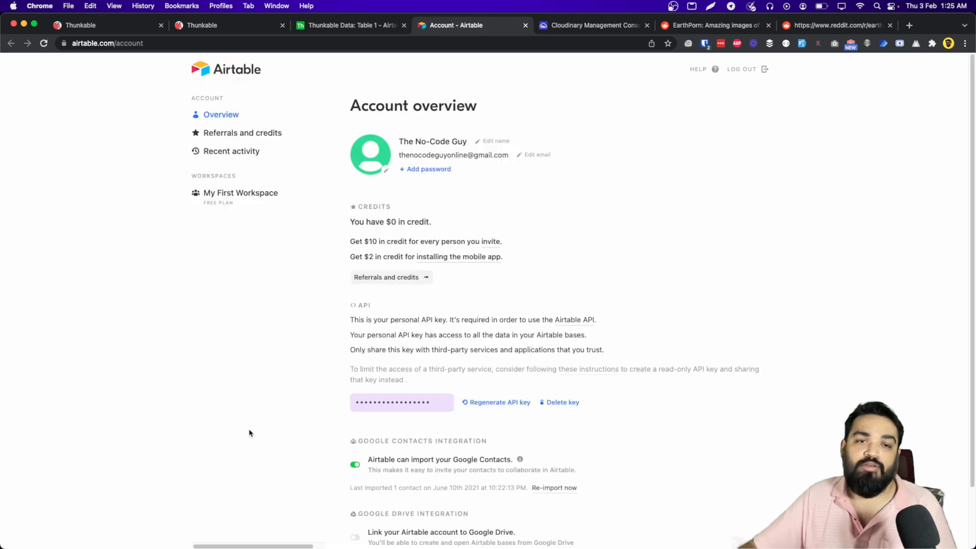
mouse_move(250, 428)
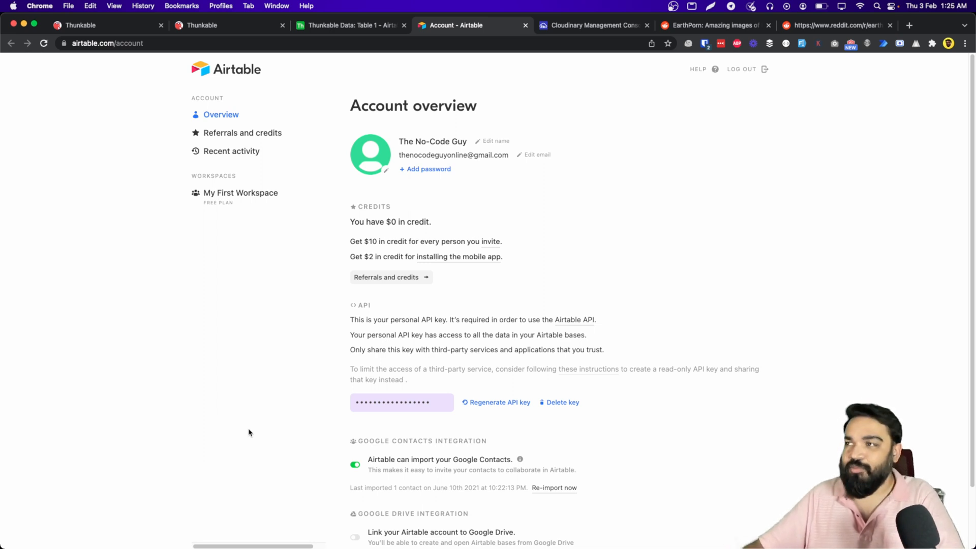
Bring up the Cloudinary dashboard with its account credentials.
click(599, 25)
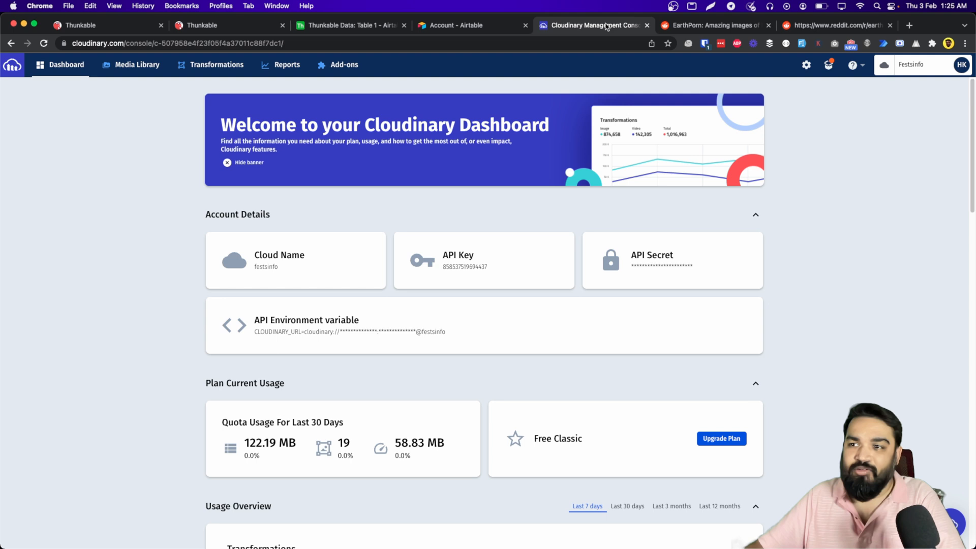
mouse_move(505, 131)
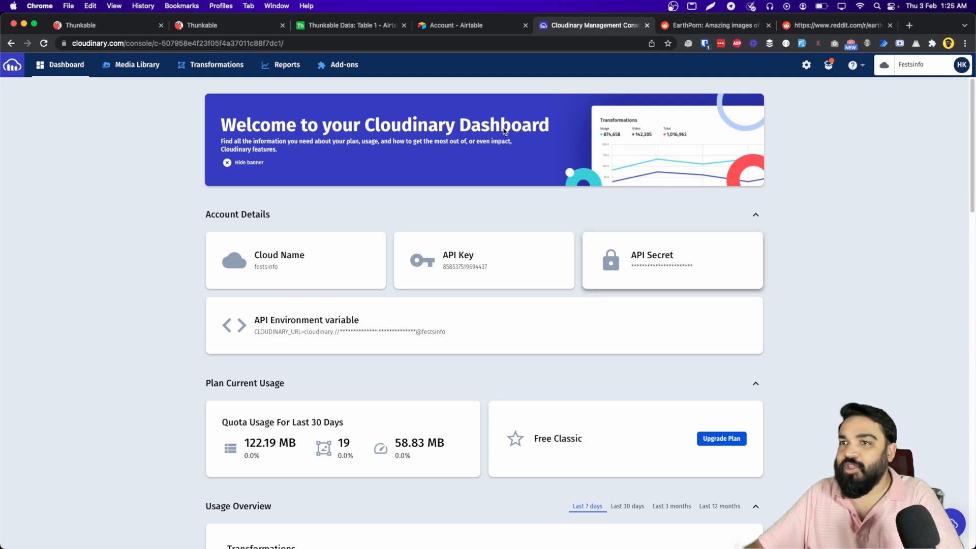
mouse_move(108, 29)
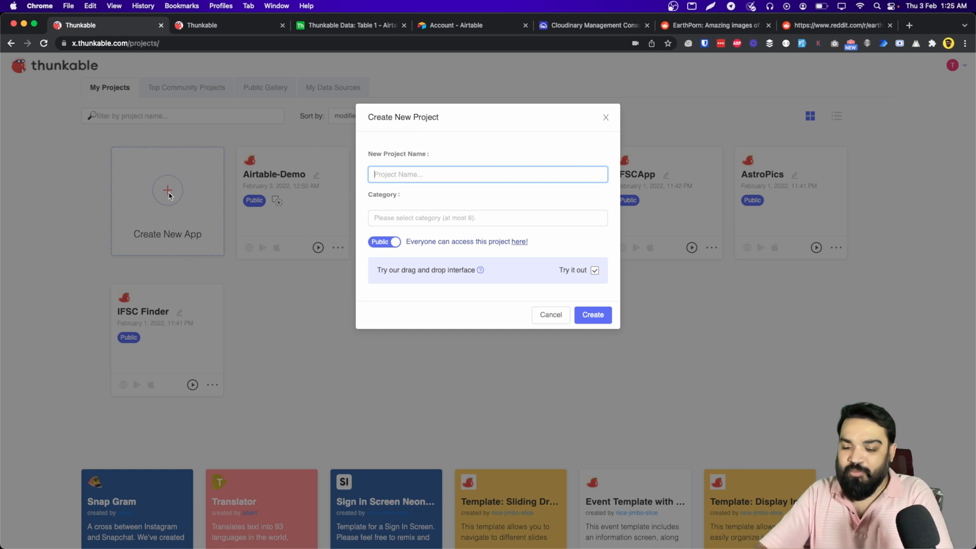
Create the project 'Thunkable-Airtable-Demo' in the Education category.
text(Thunkable-Airtable-Demo)
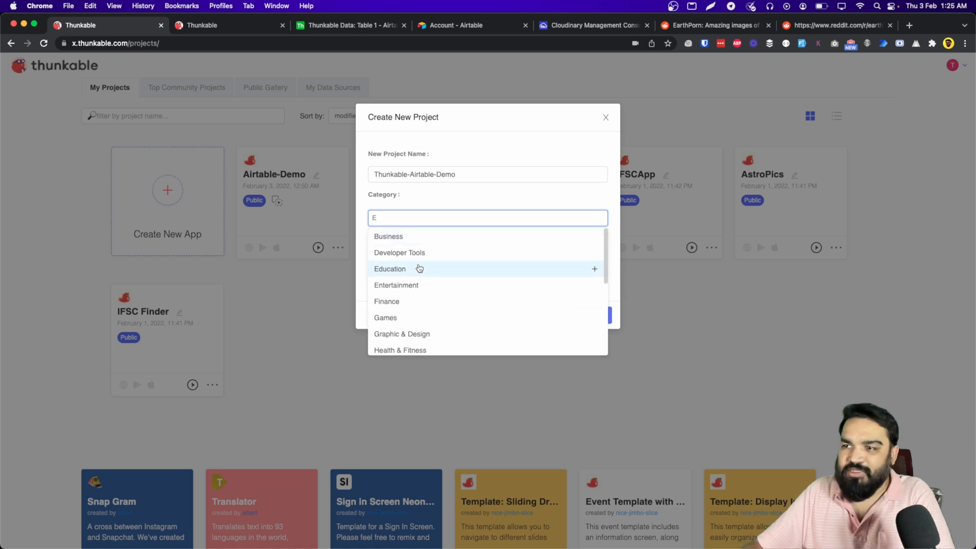
click(390, 269)
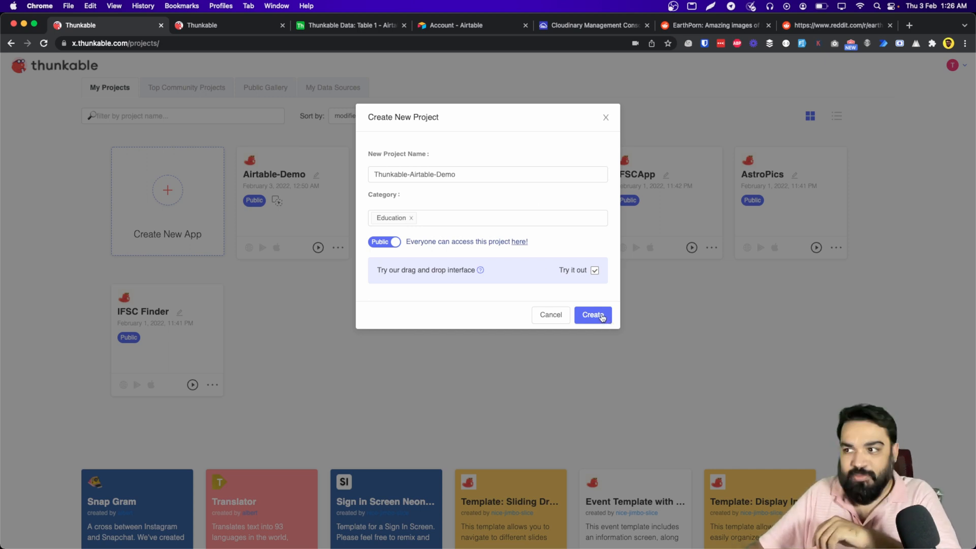
click(593, 314)
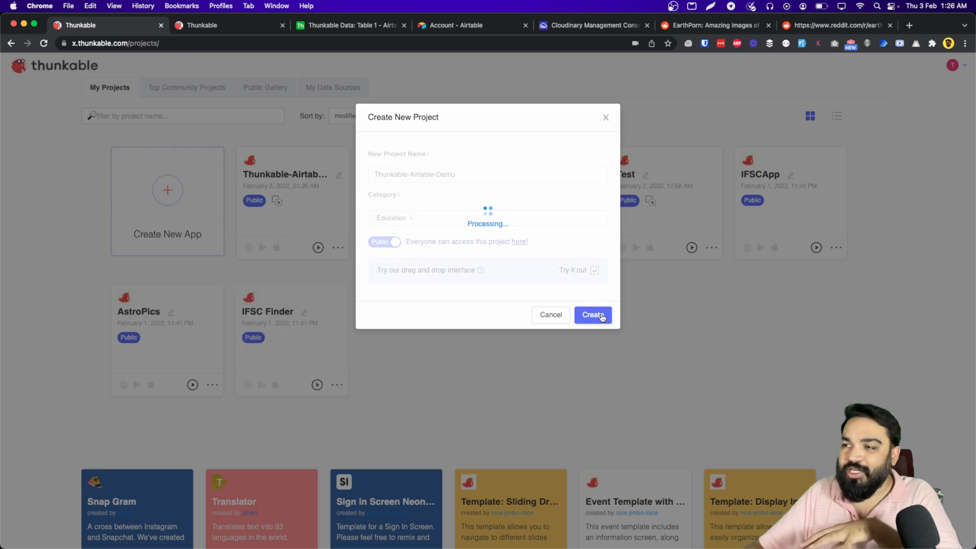
click(593, 315)
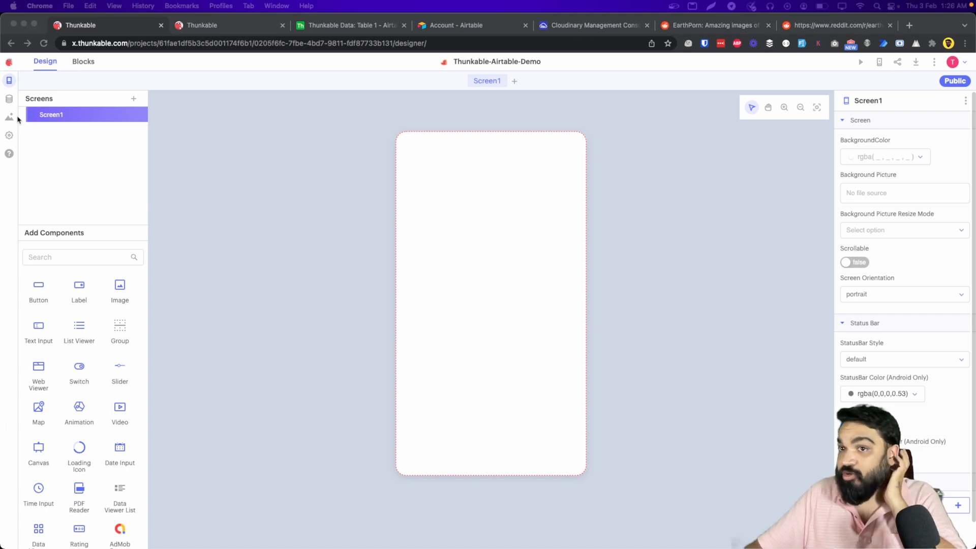
Enter festsinfo as the Cloudinary cloud name in app settings, checking the Cloudinary dashboard.
click(9, 134)
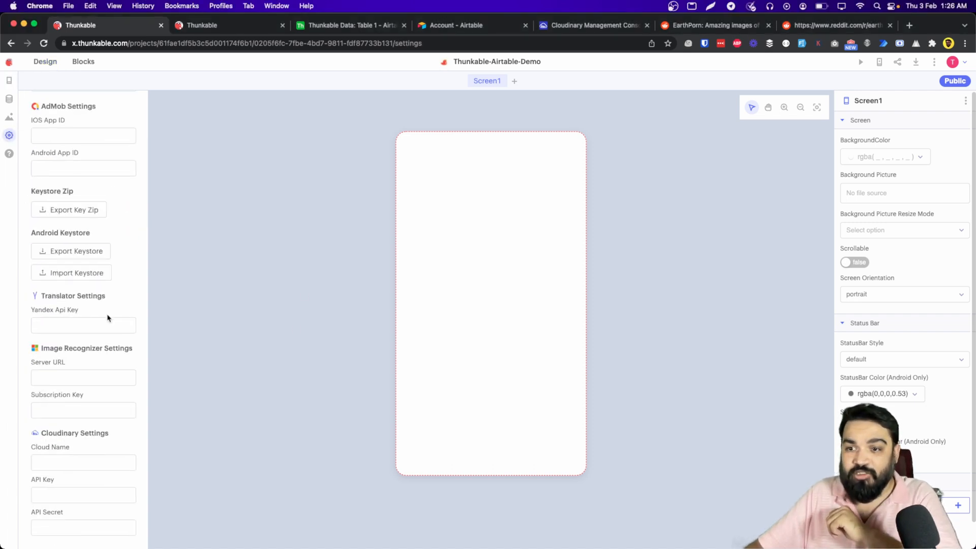
click(82, 494)
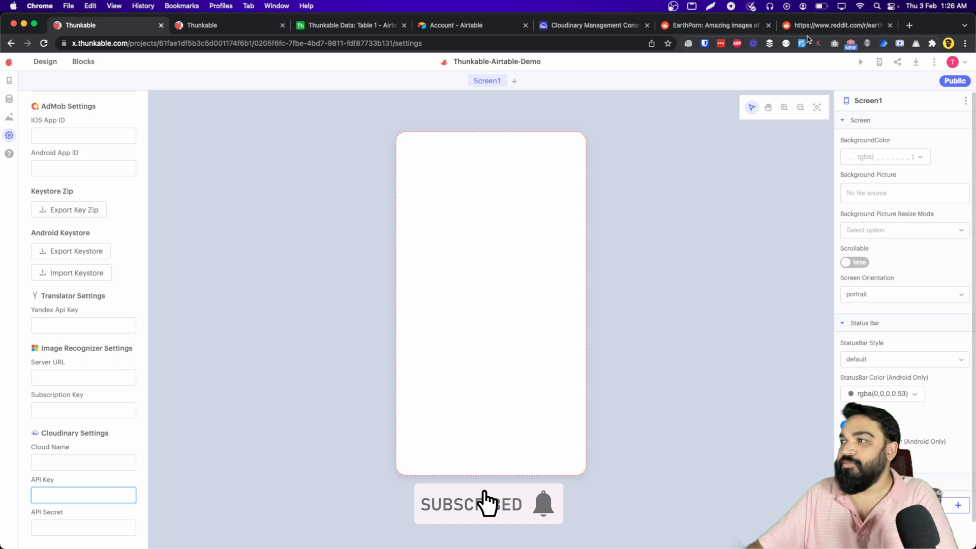
click(590, 25)
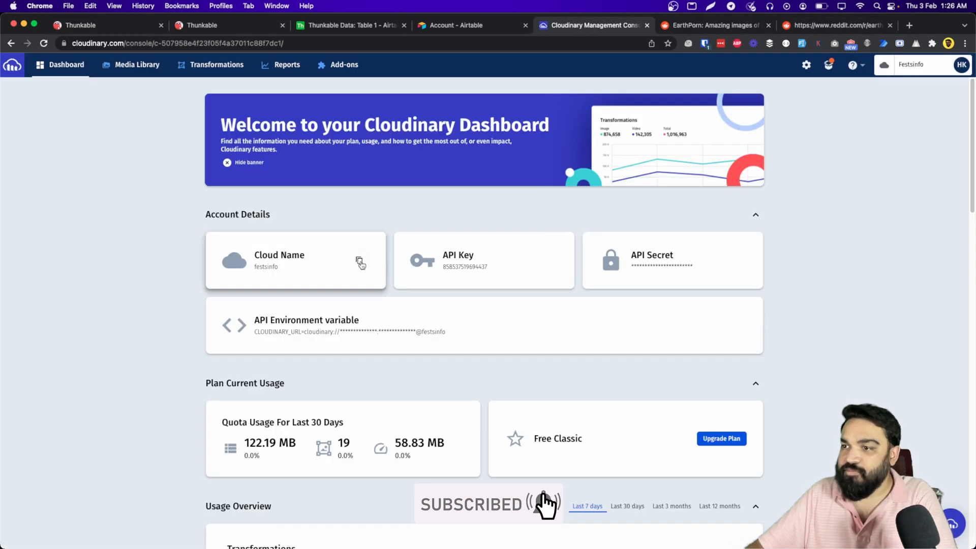
click(82, 25)
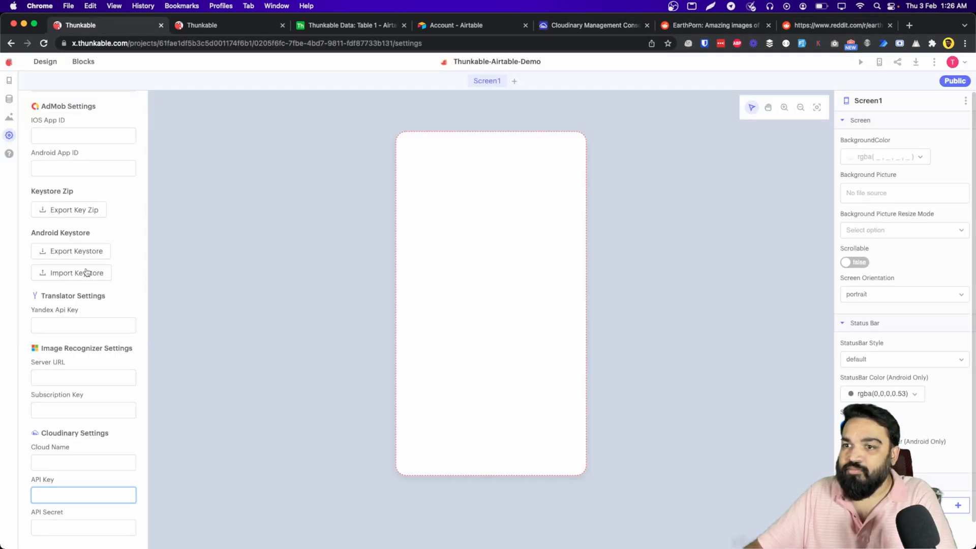
text(festsinfo)
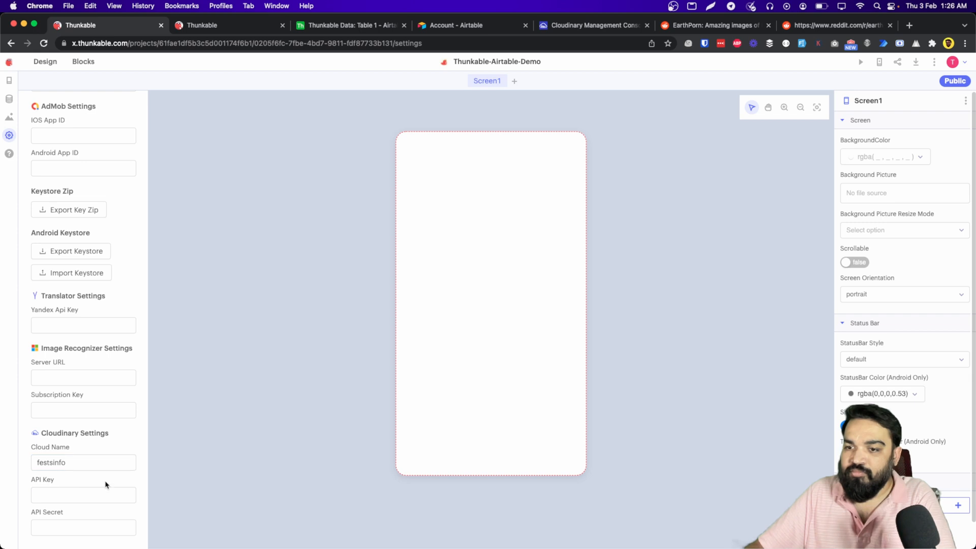
click(591, 25)
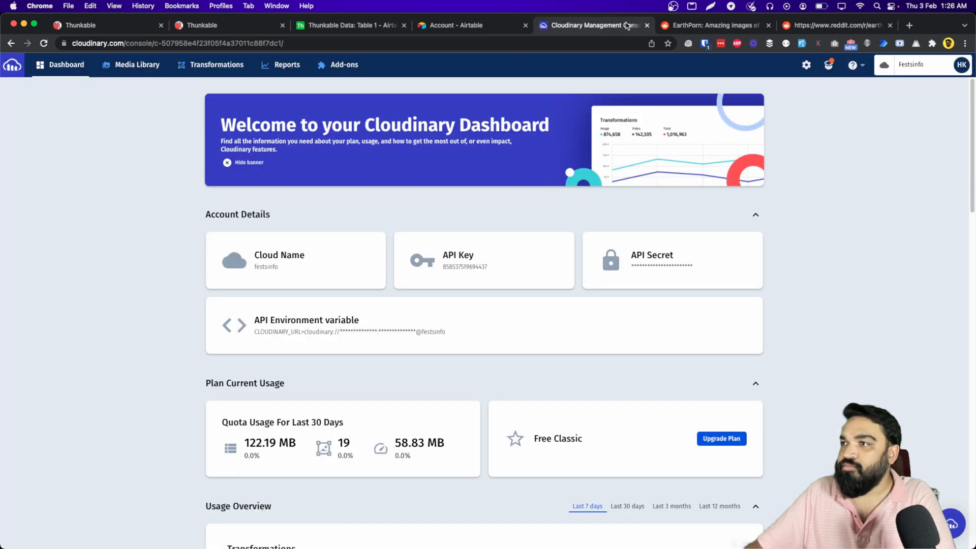
click(81, 25)
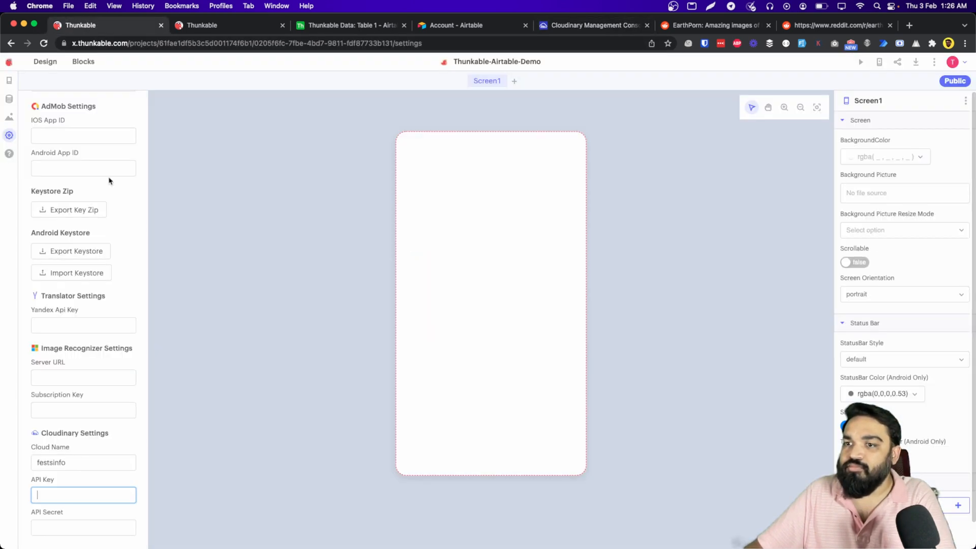
click(591, 25)
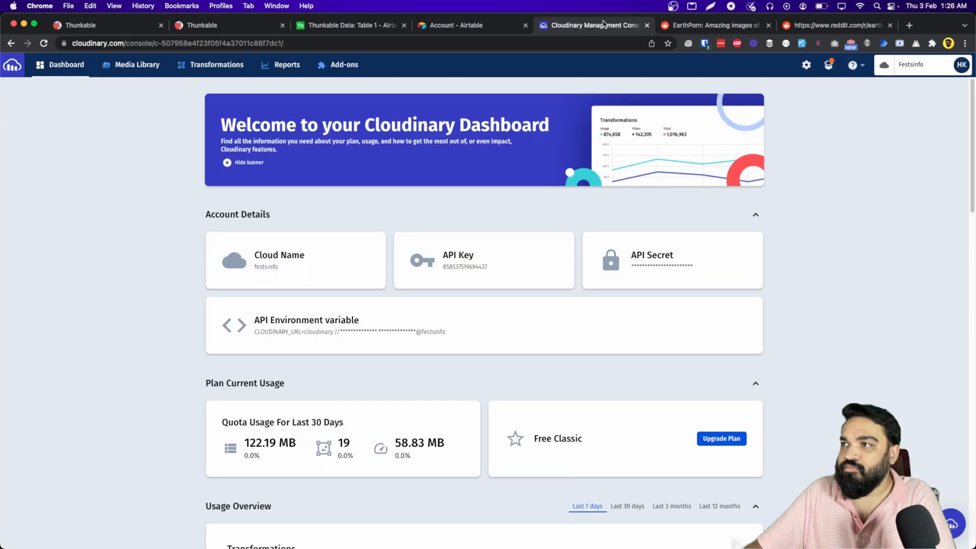
click(81, 26)
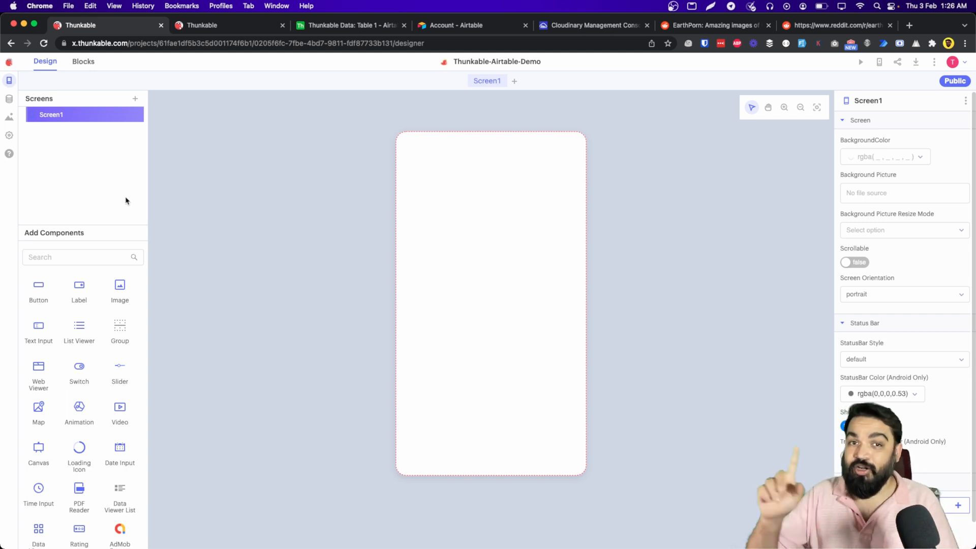
mouse_move(123, 205)
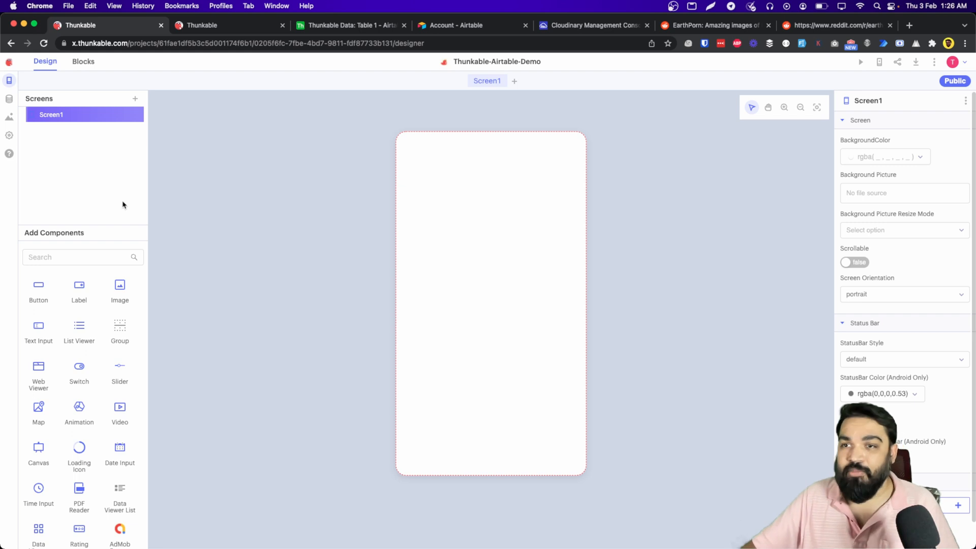
mouse_move(8, 98)
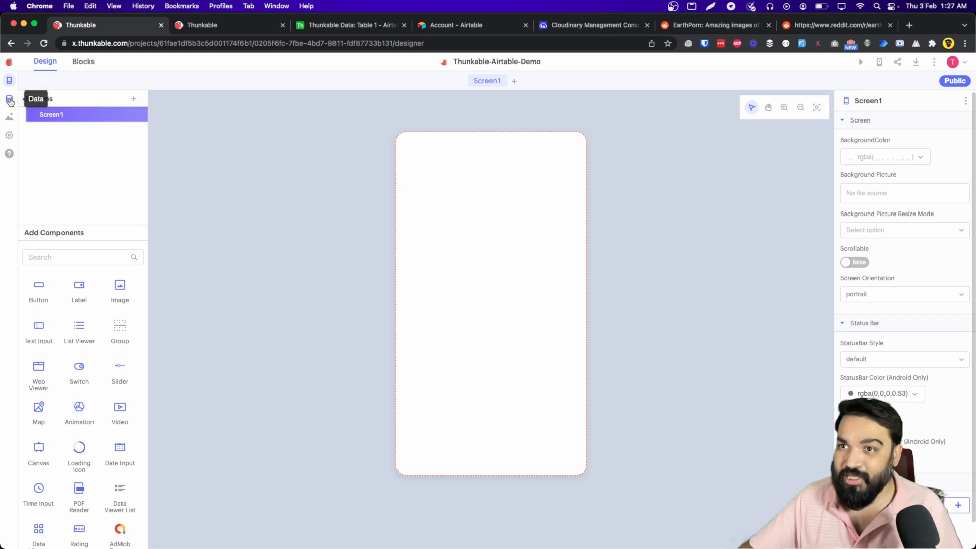
Add an Airtable data source for the Thunkable Data base using the Airtable API key.
click(9, 100)
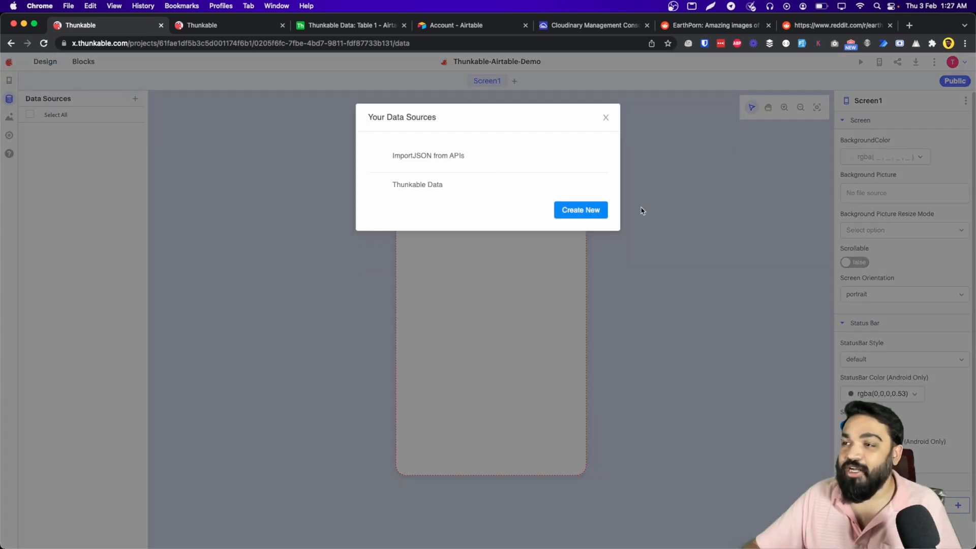
click(580, 210)
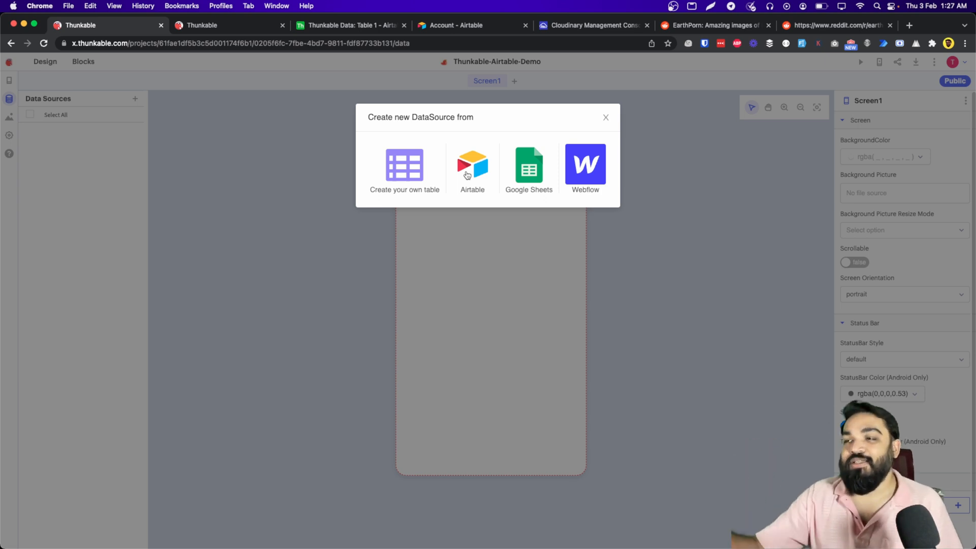
click(472, 166)
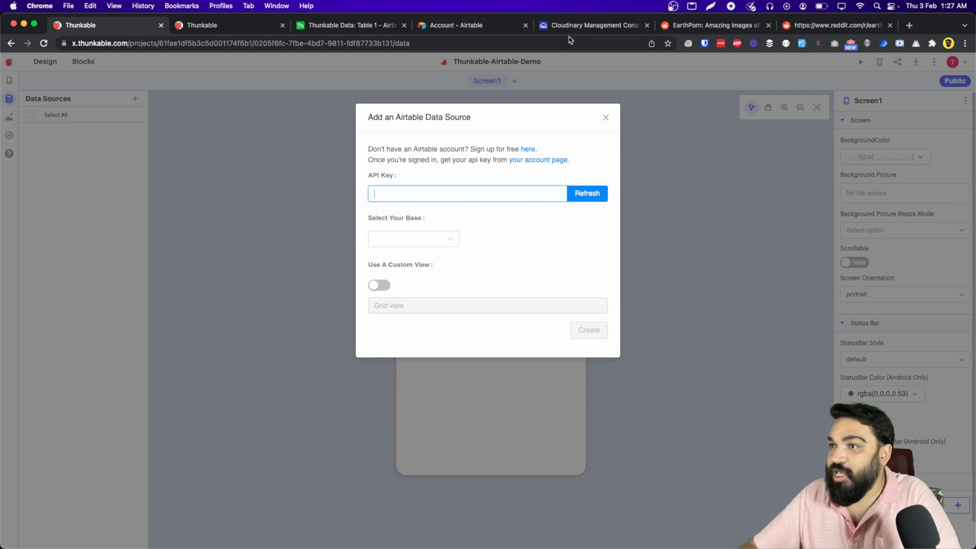
click(456, 25)
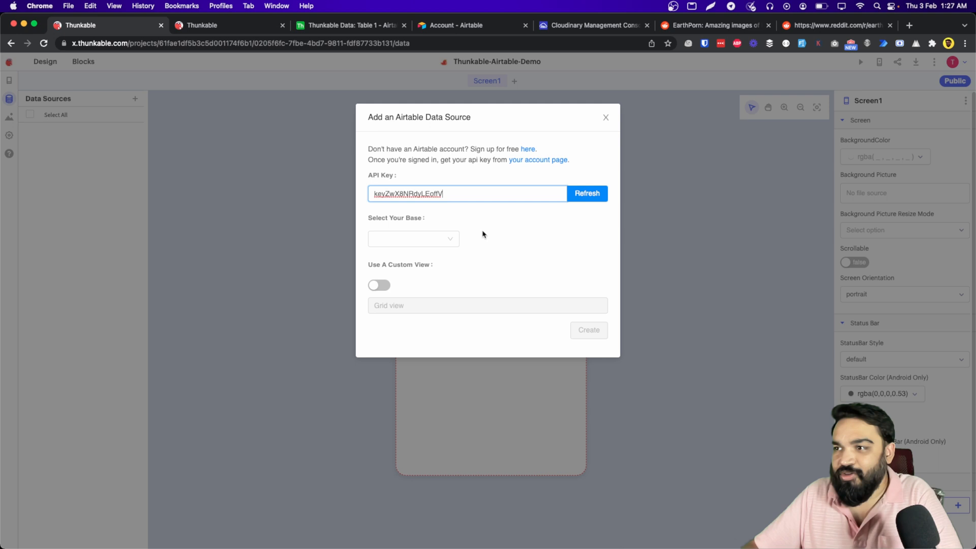
click(605, 118)
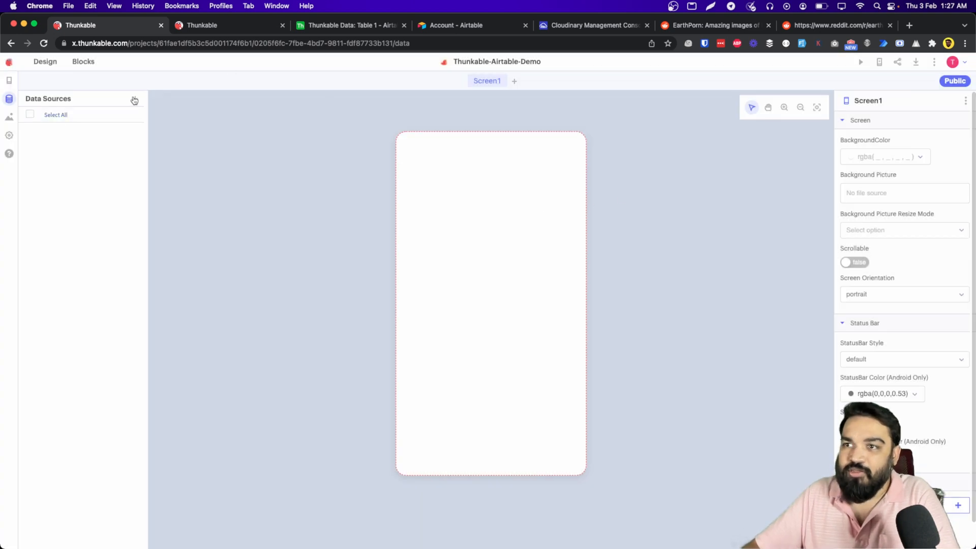
click(135, 100)
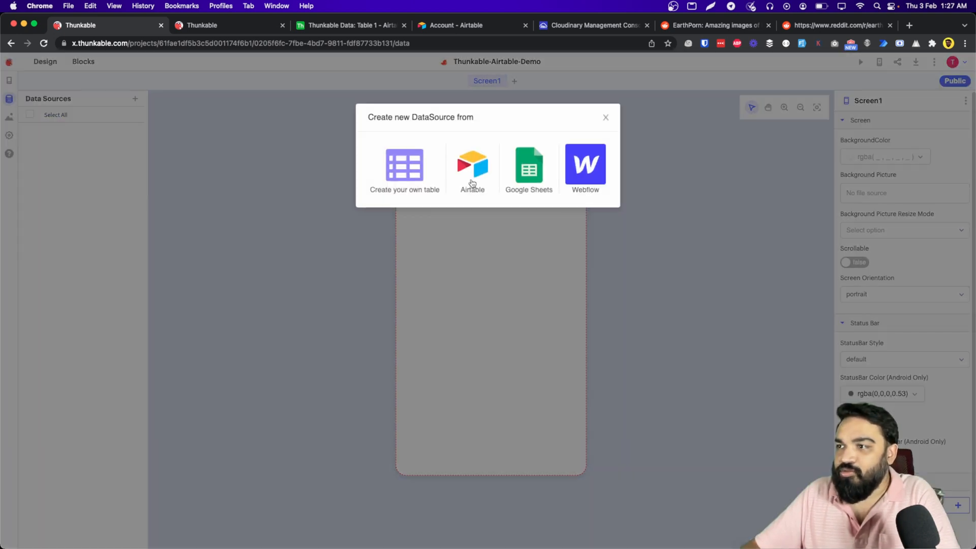
click(472, 165)
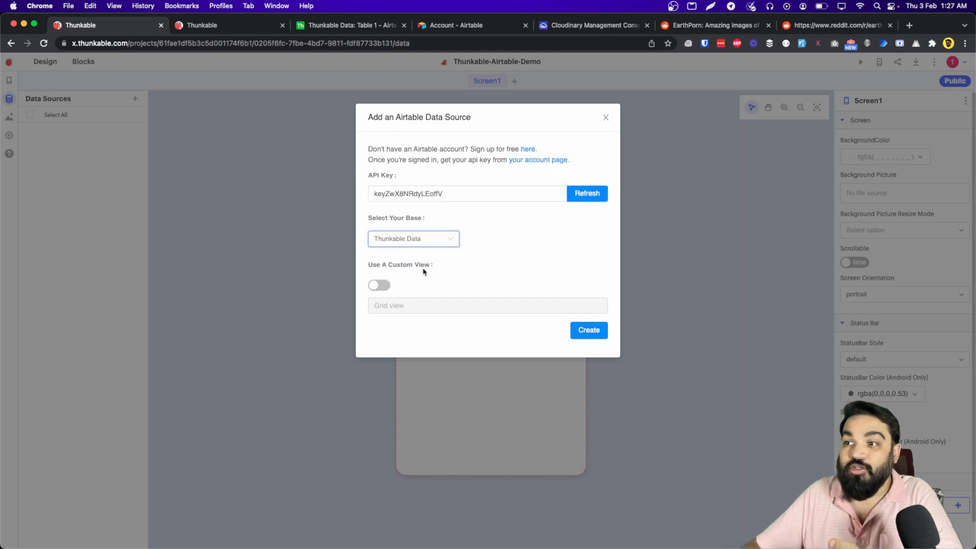
click(589, 330)
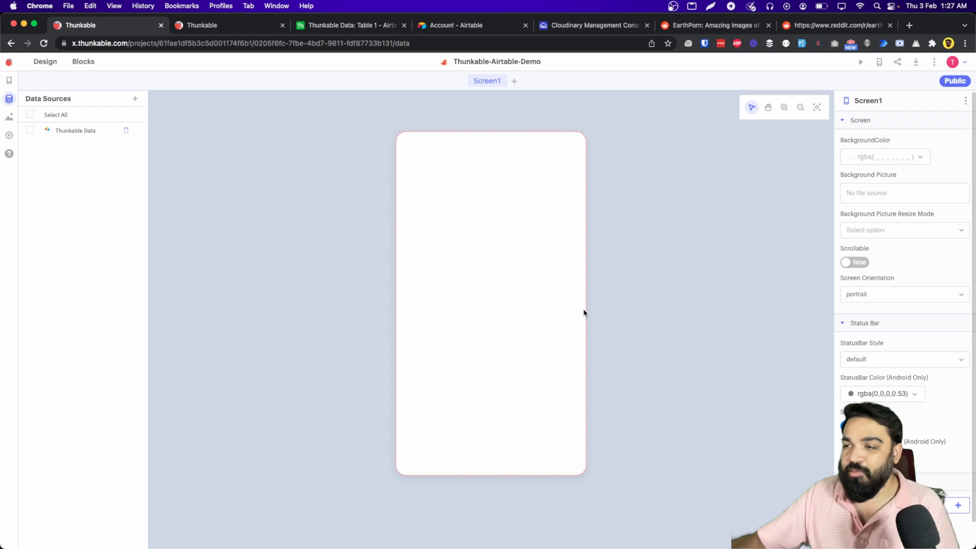
mouse_move(336, 258)
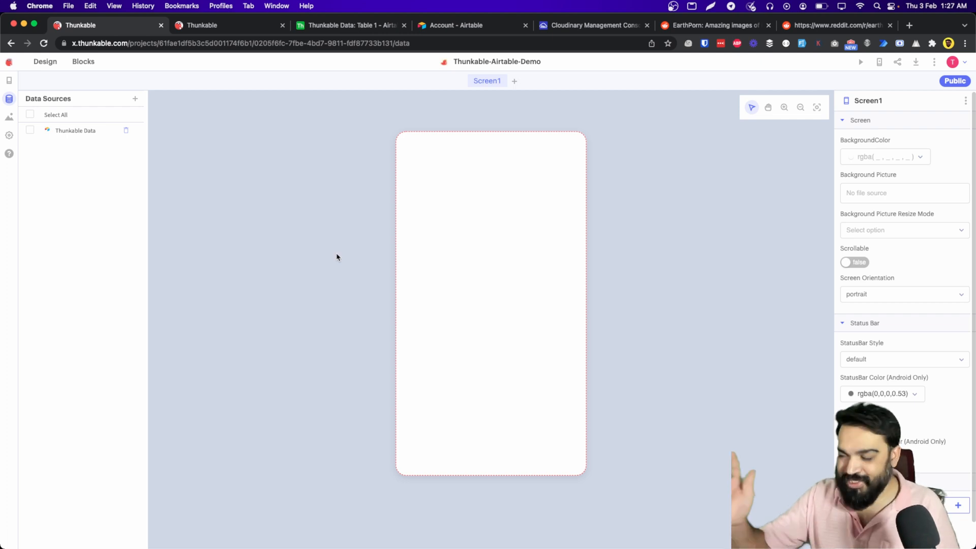
mouse_move(9, 96)
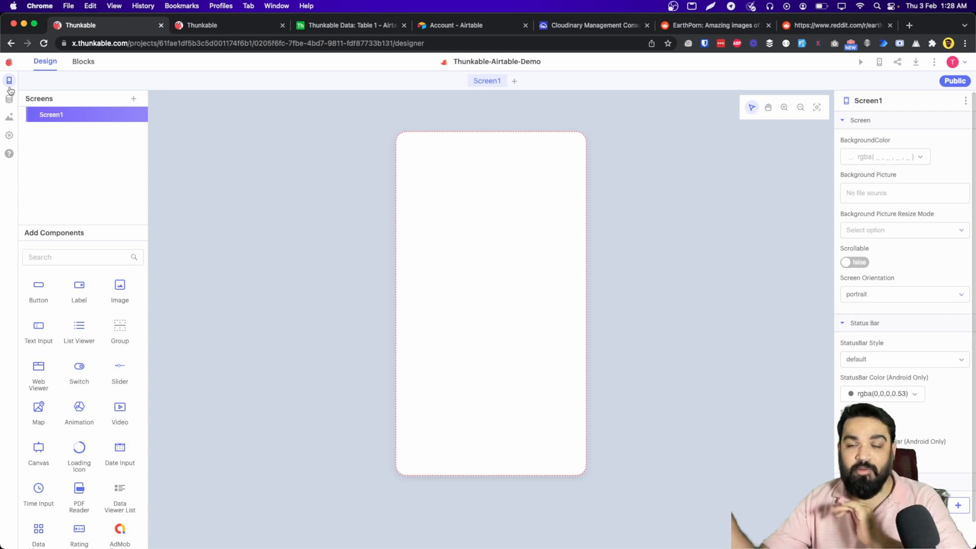
Set Button2's text to Submit and the ThankYou message to 'Your data has been…'.
click(38, 329)
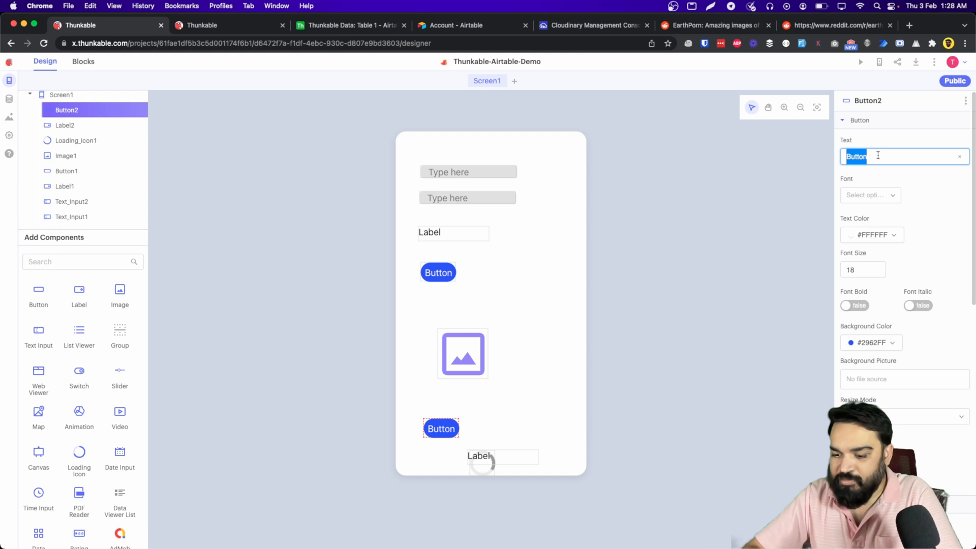
text(Submit)
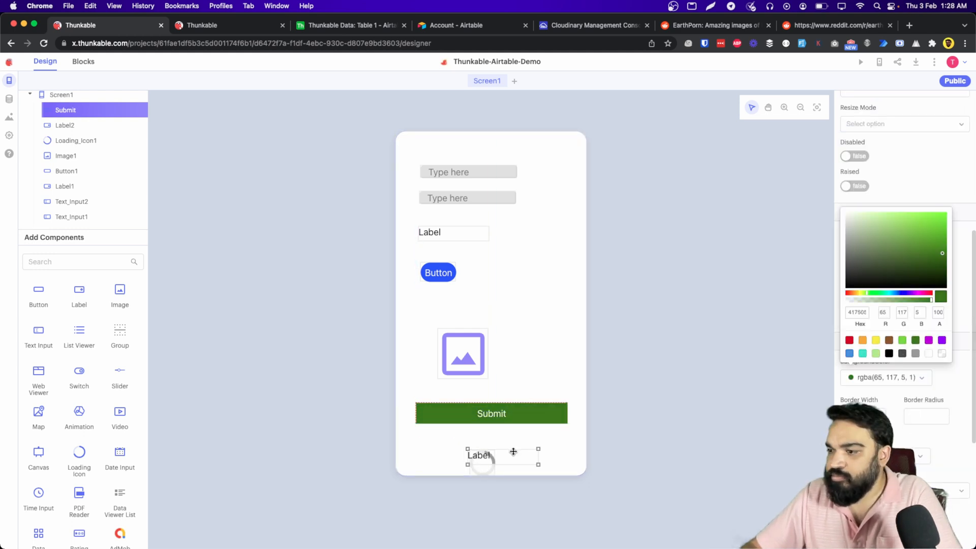
text(Your data has been saved.)
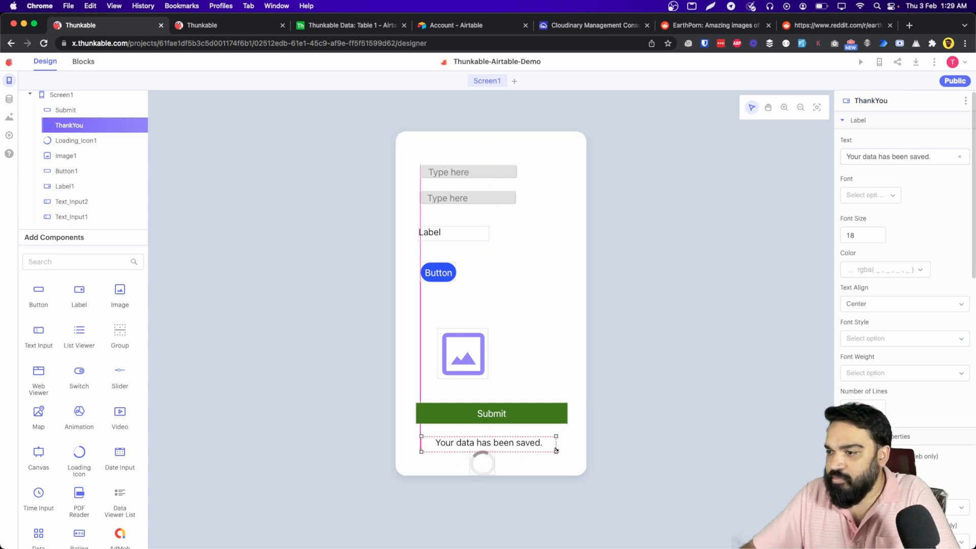
Rename the image and Upload button, and set the label to 'Click on upload to take a picture'.
click(75, 140)
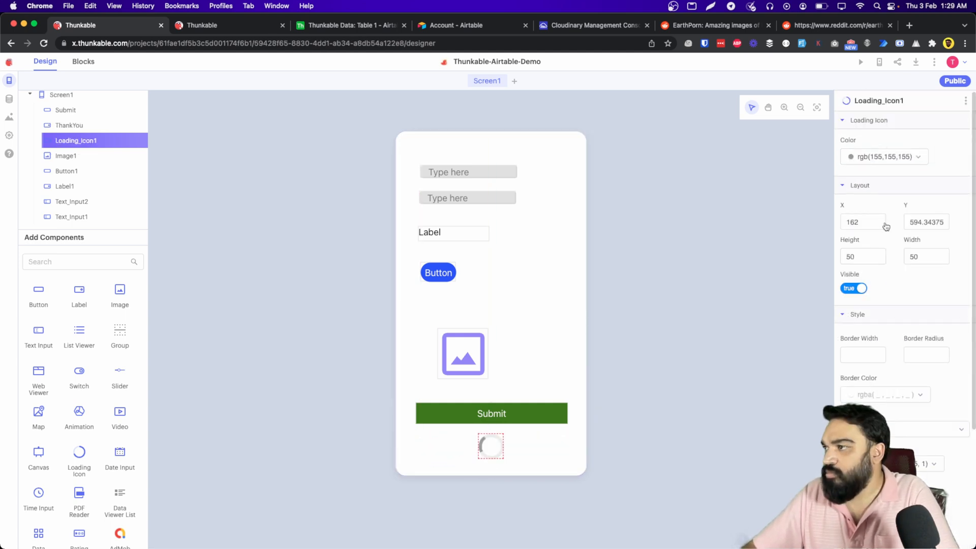
click(65, 155)
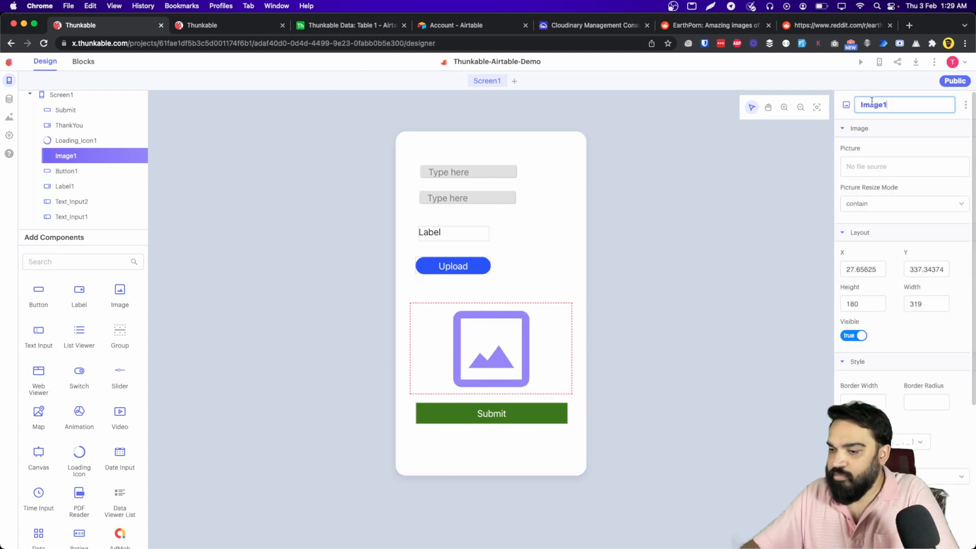
click(453, 266)
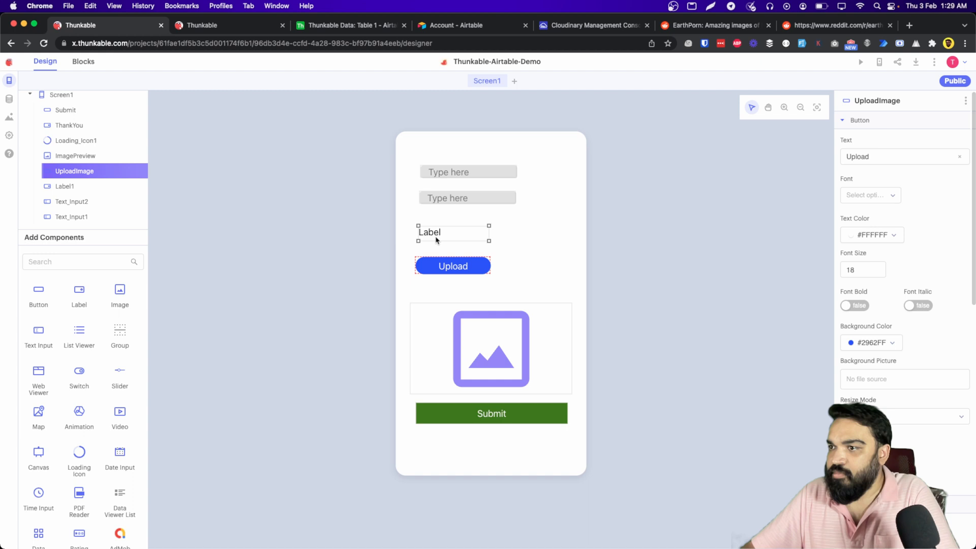
click(64, 186)
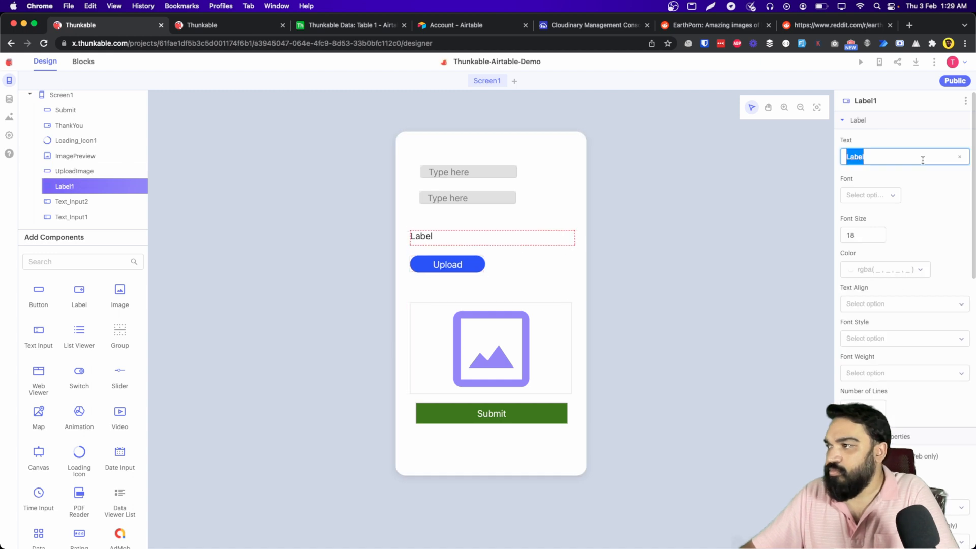
text(Click on upload to take a picture)
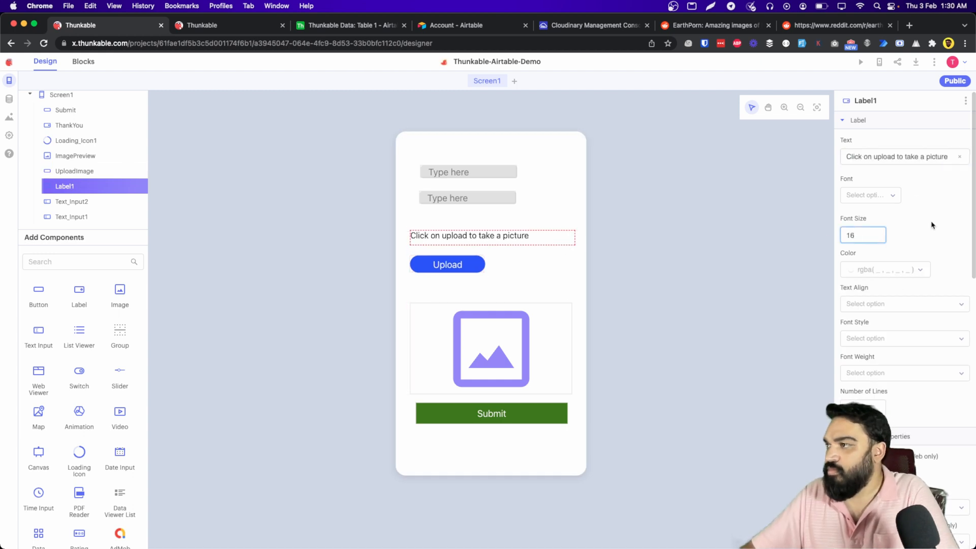
click(468, 198)
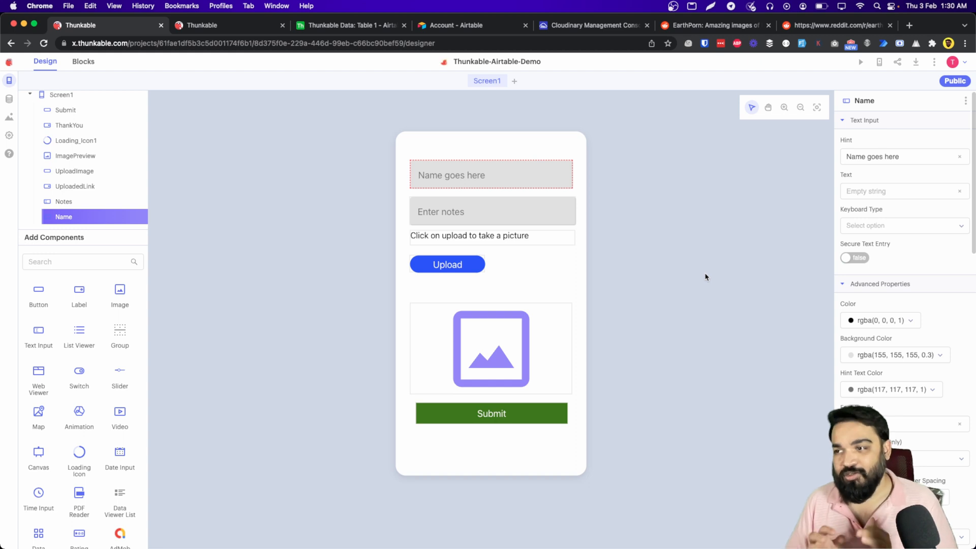
mouse_move(678, 256)
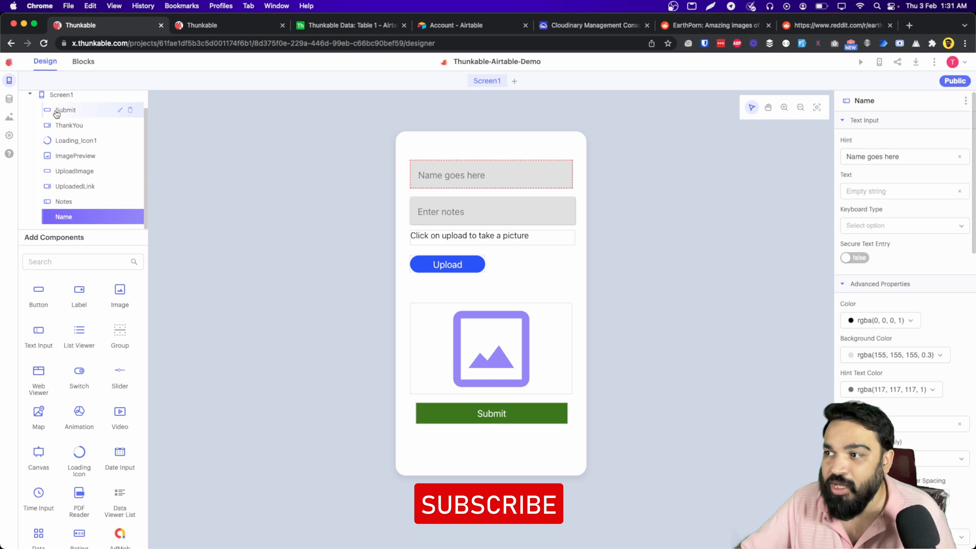
Wrap up the Design view and switch to Screen1's Blocks editor.
click(489, 504)
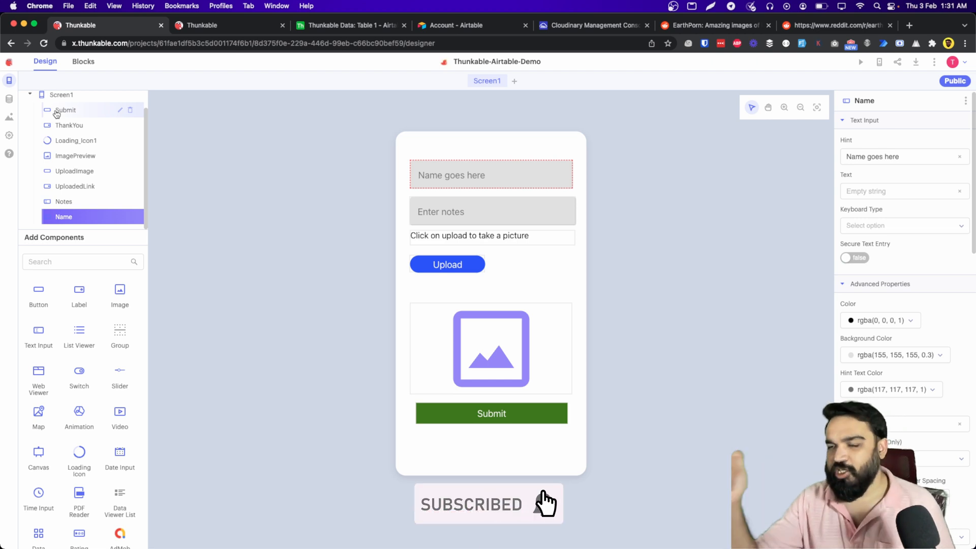
click(447, 265)
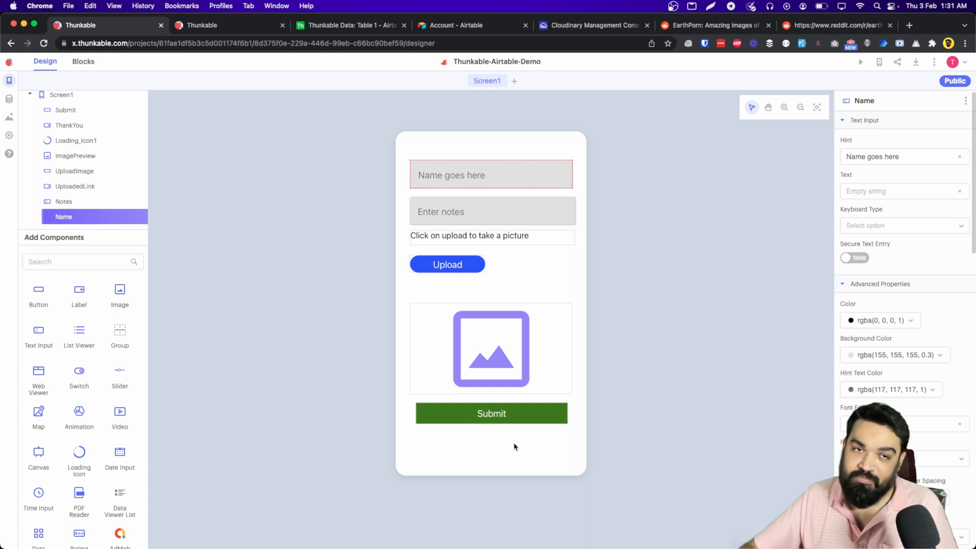
click(492, 348)
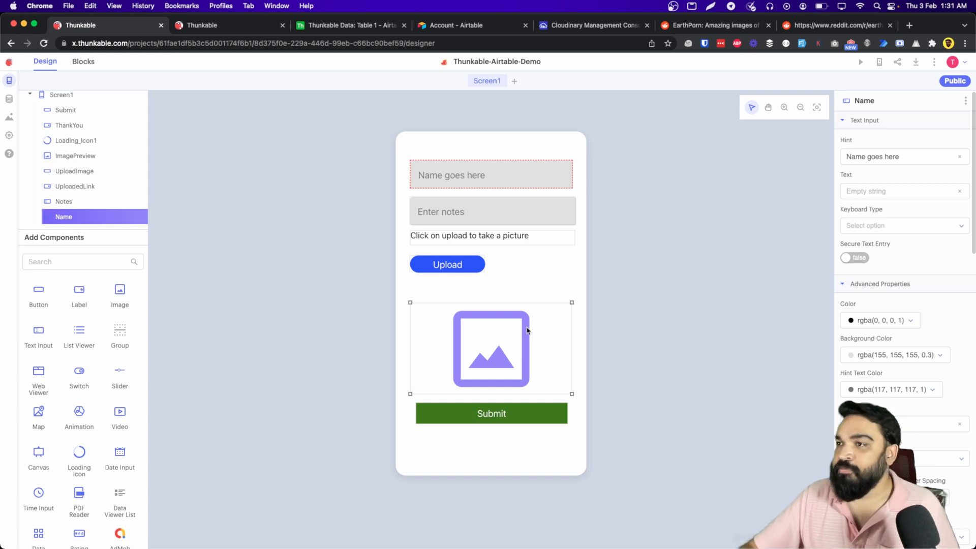
click(83, 62)
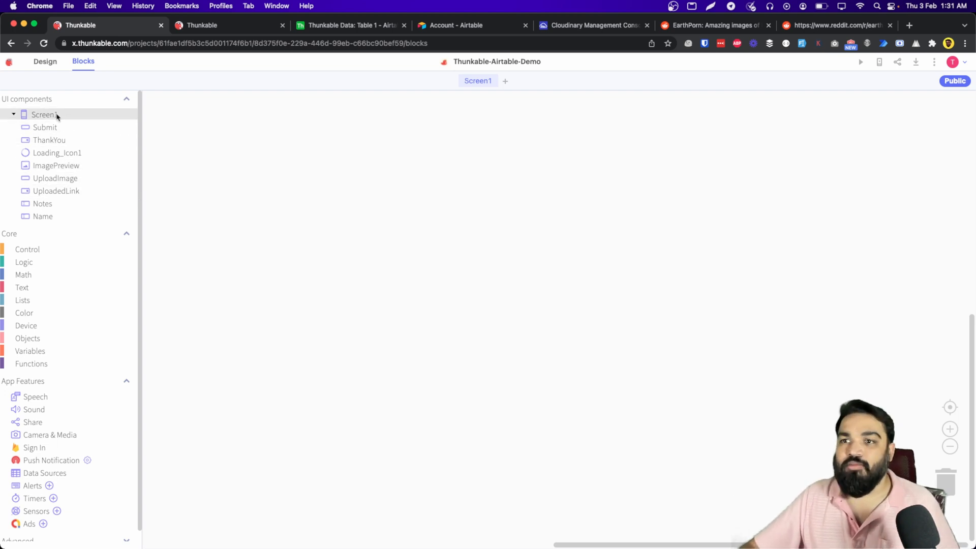
Add a when Screen1 Opens event setting Submit's Disabled to true.
click(44, 114)
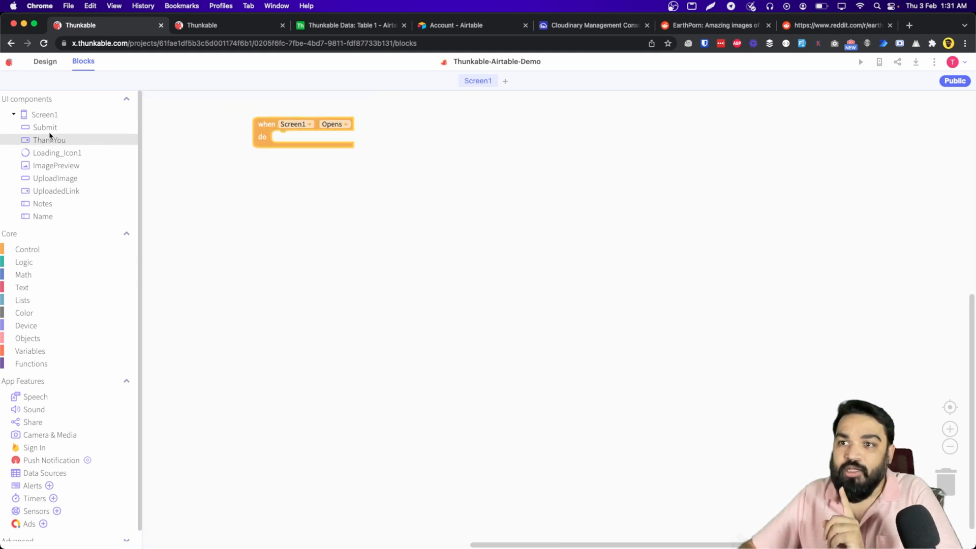
click(44, 127)
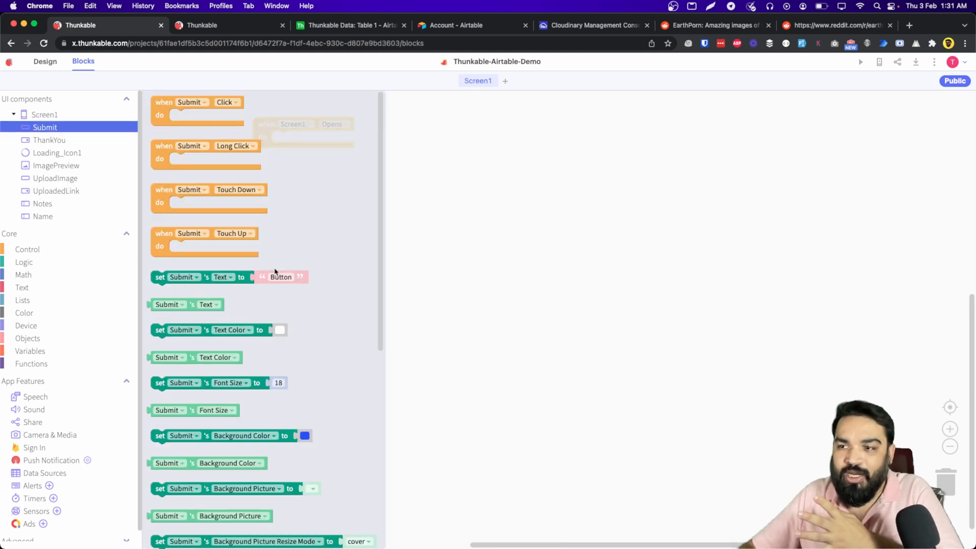
scroll(down, 3)
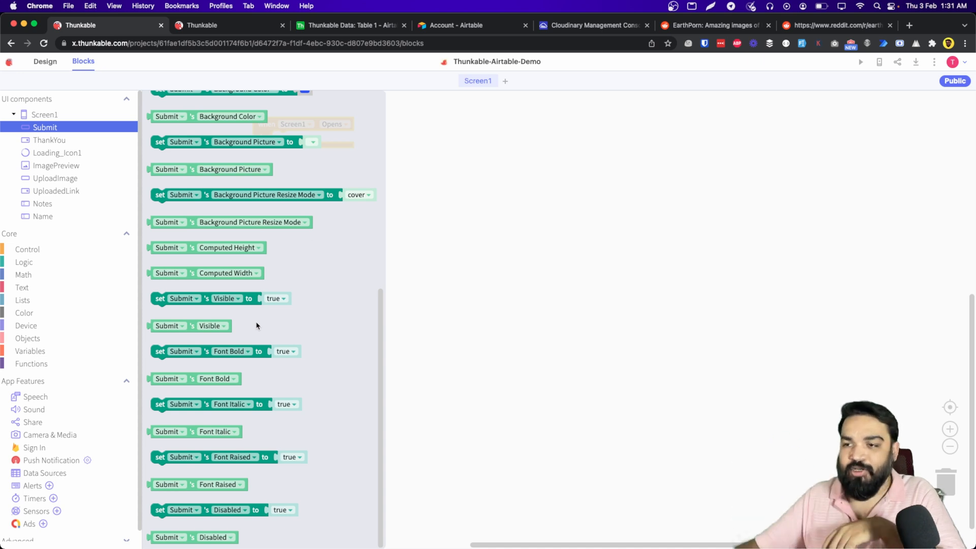
mouse_move(267, 321)
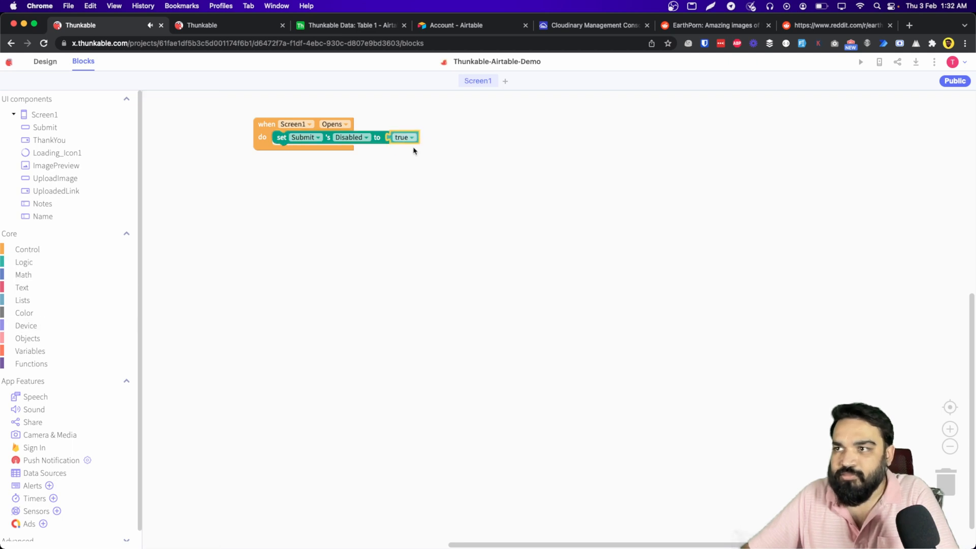
click(202, 25)
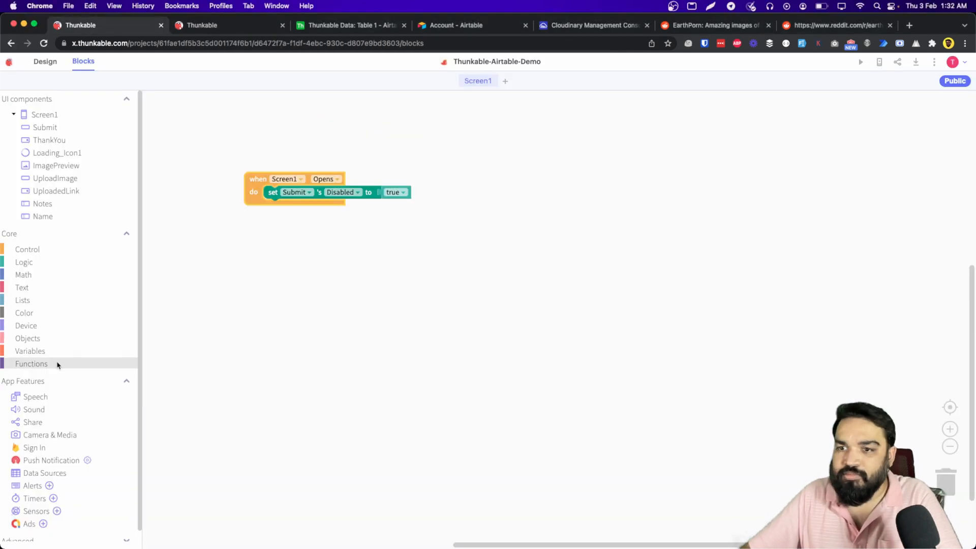
Initialize app variable imageLink to empty text and add a when UploadImage Click event.
click(30, 350)
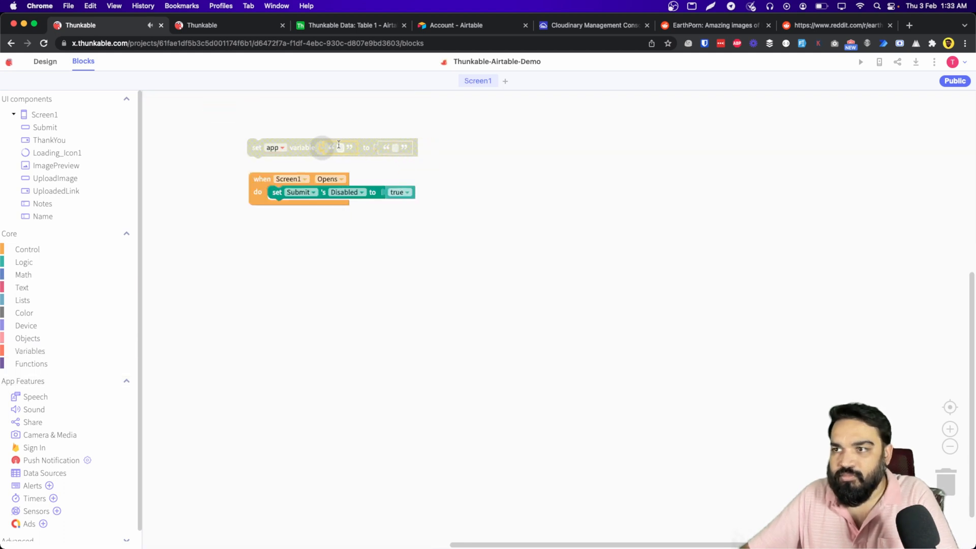
click(23, 288)
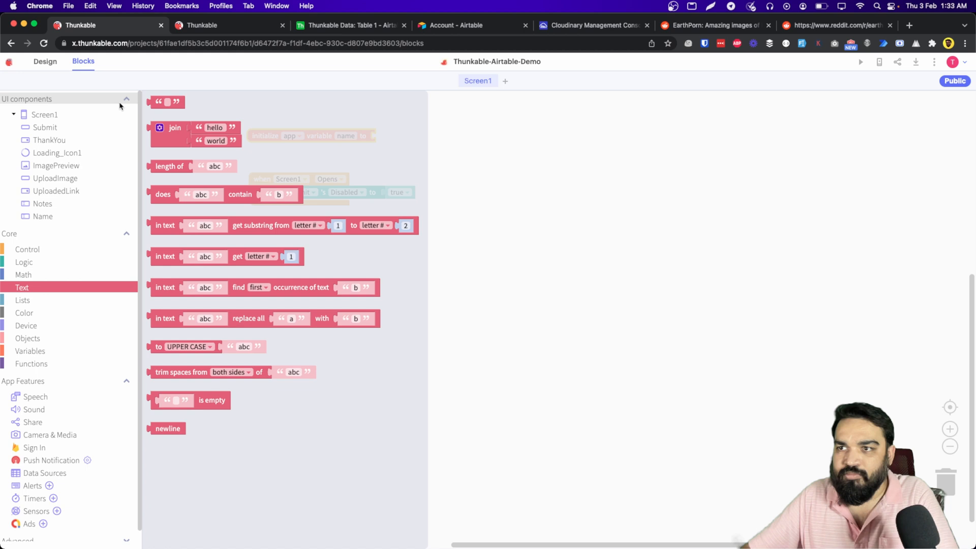
click(56, 191)
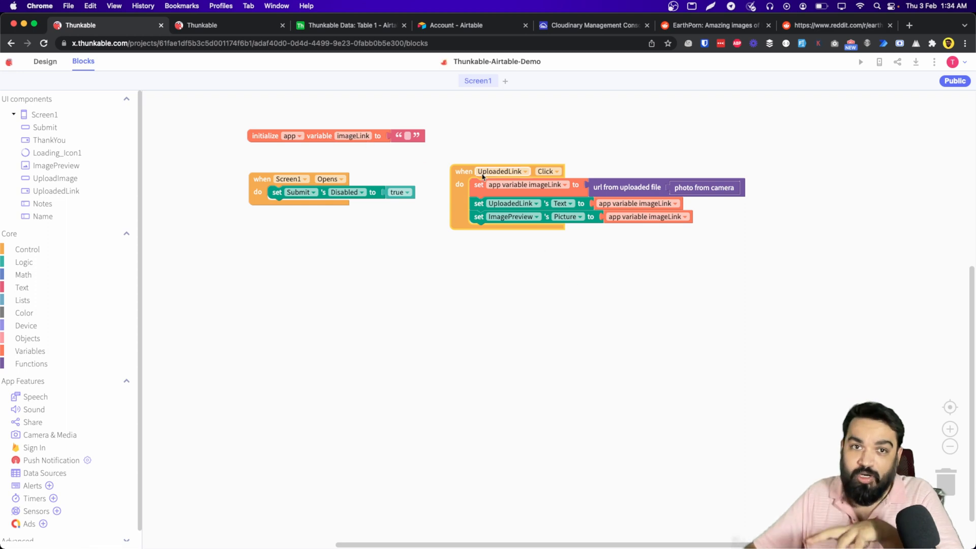
click(525, 171)
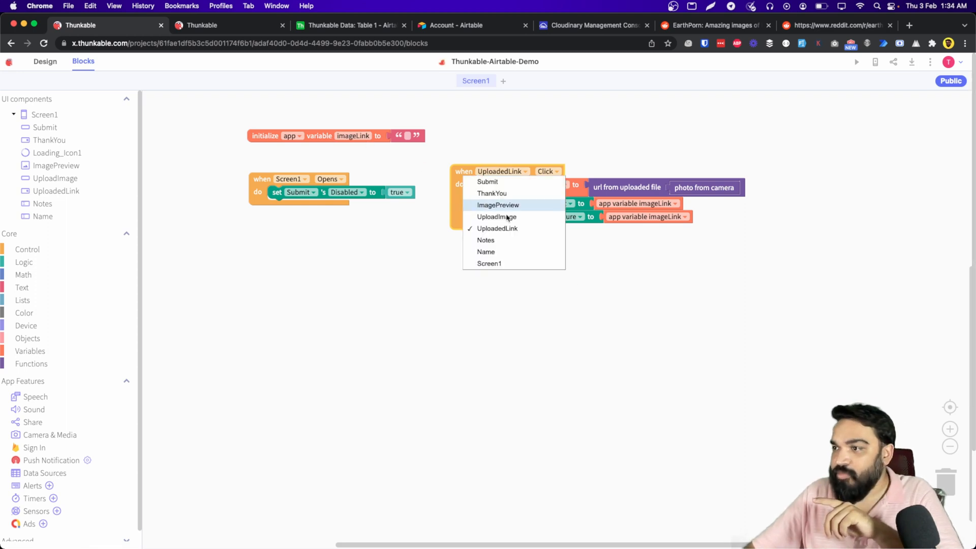
click(497, 217)
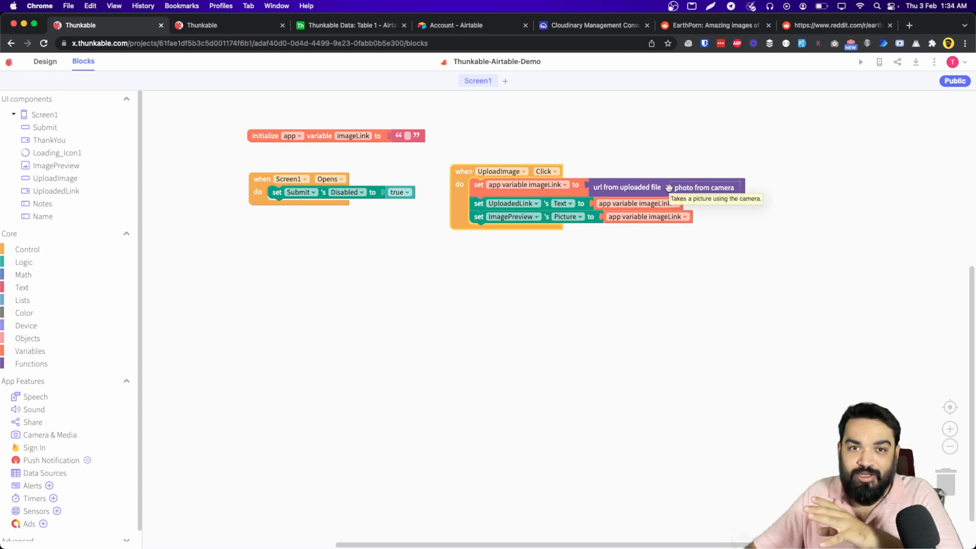
mouse_move(630, 188)
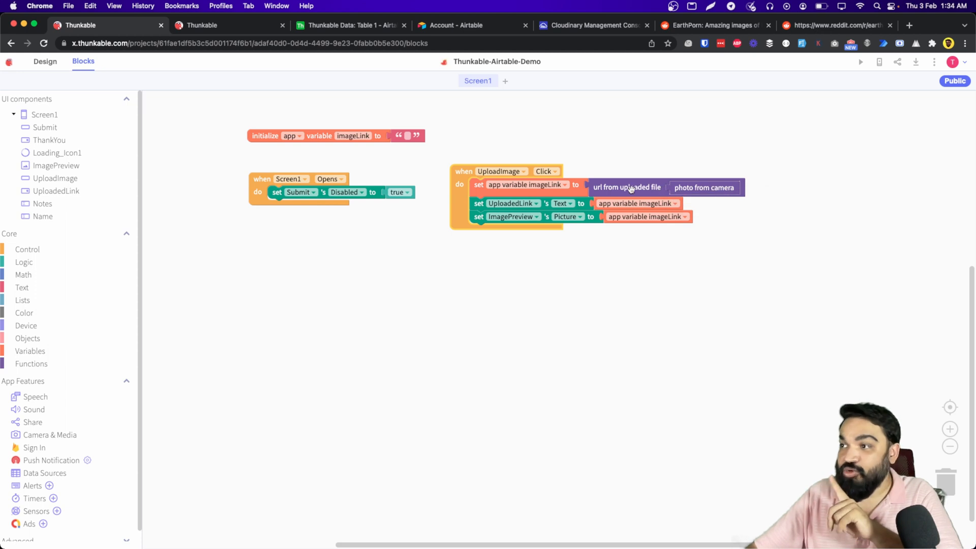
mouse_move(729, 182)
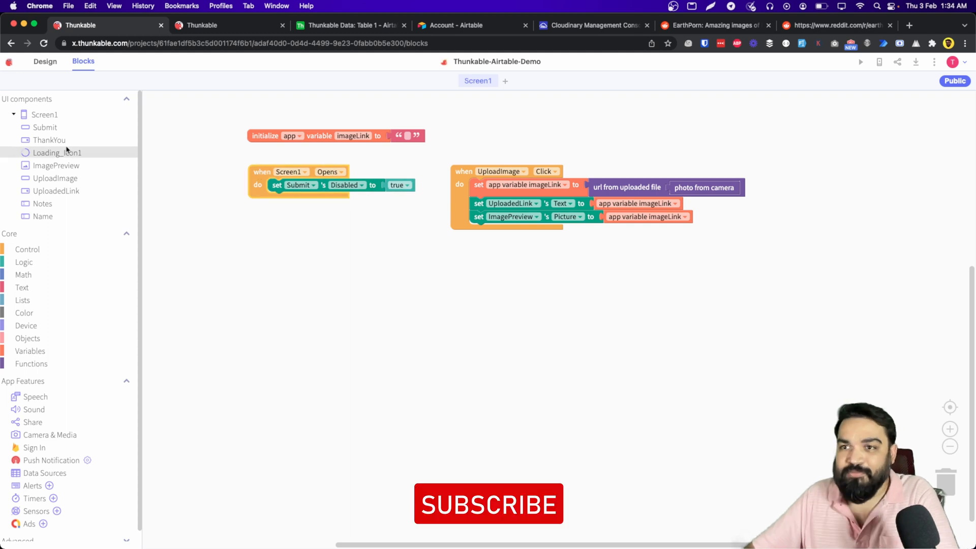
Add a Table 1 create-row block to the Submit handler and set visibility after it.
right_click(397, 185)
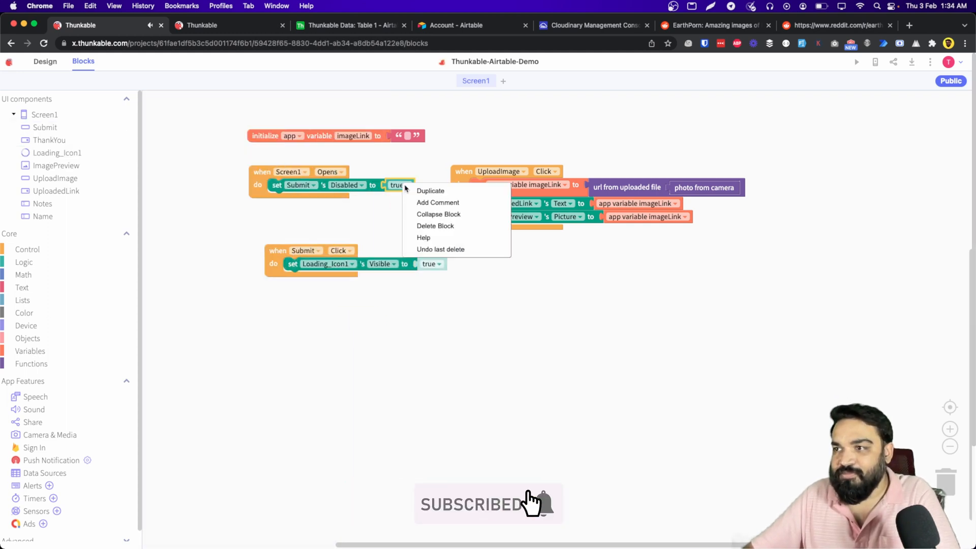
click(45, 473)
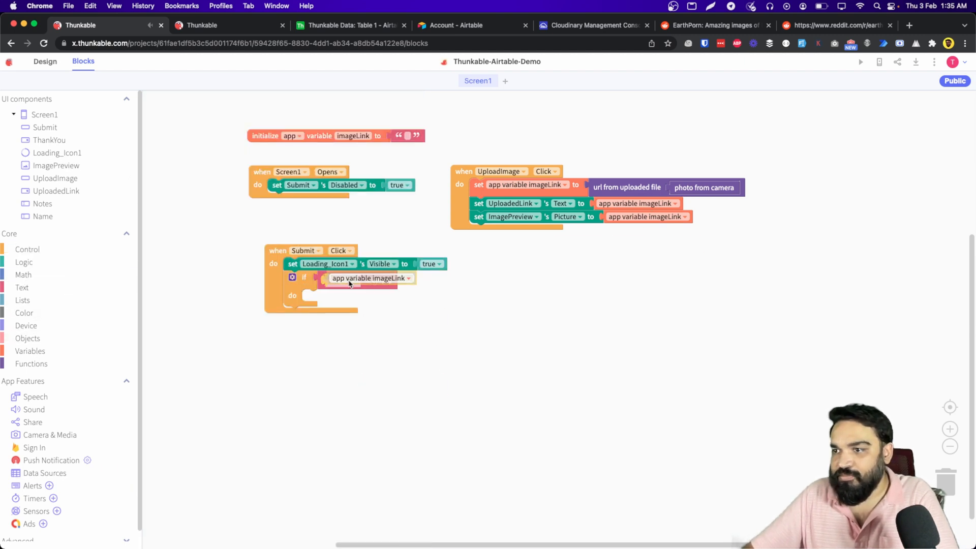
click(44, 472)
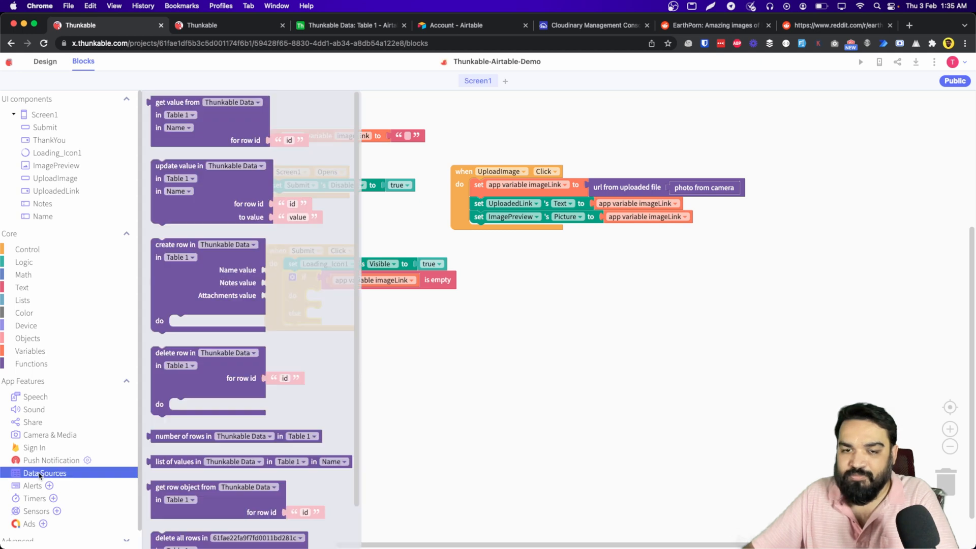
click(24, 262)
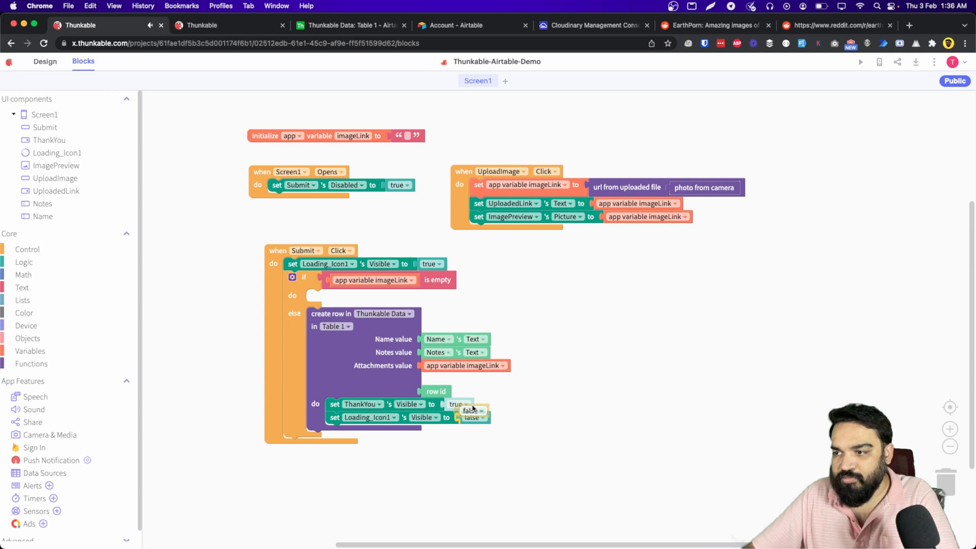
click(470, 418)
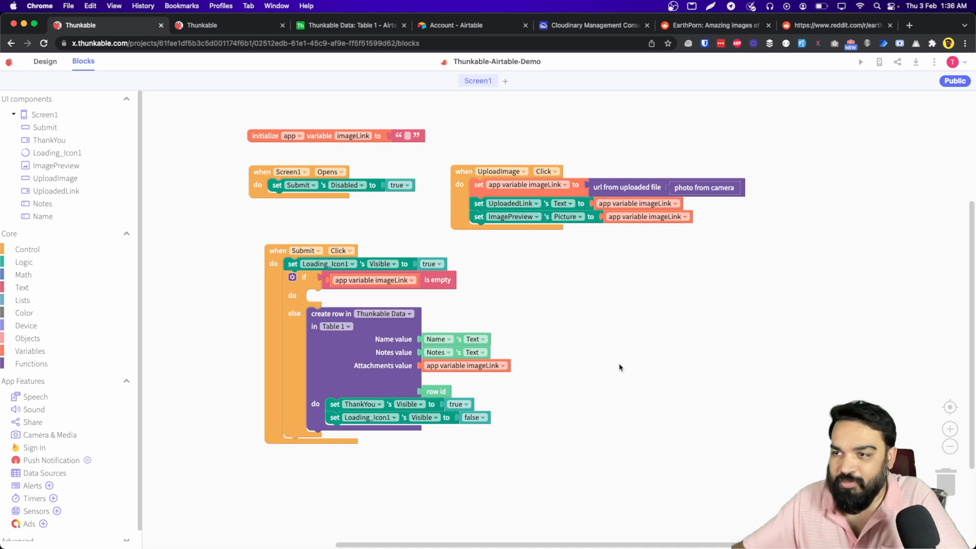
drag(277, 250, 273, 257)
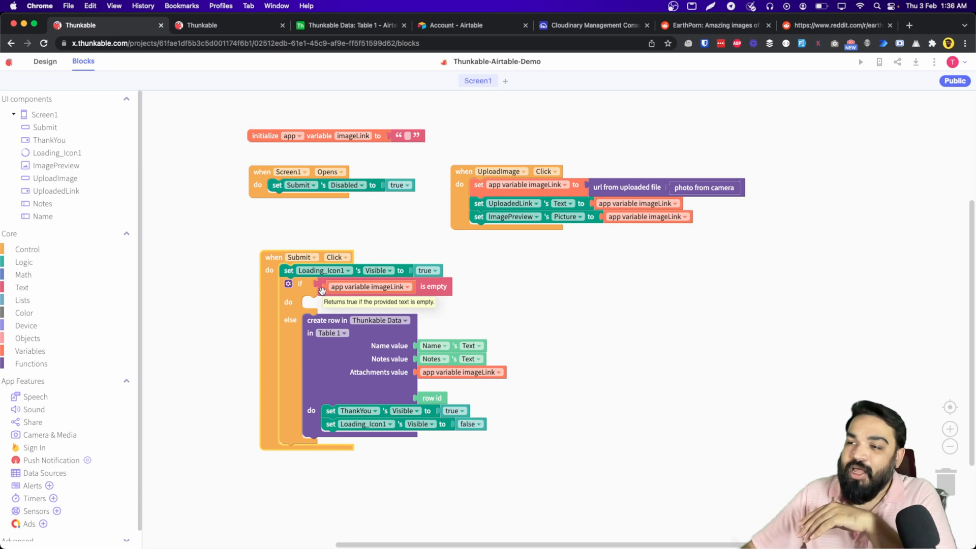
mouse_move(335, 305)
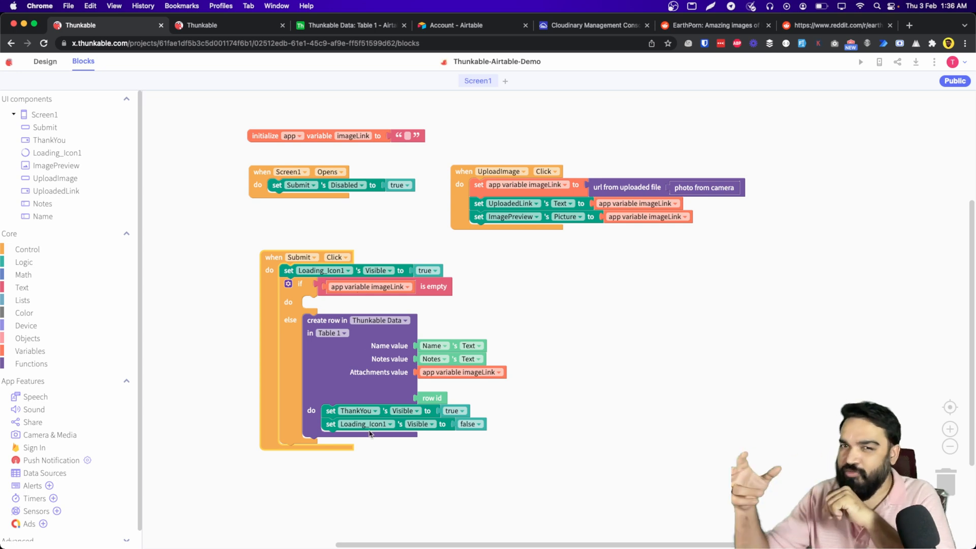
mouse_move(545, 288)
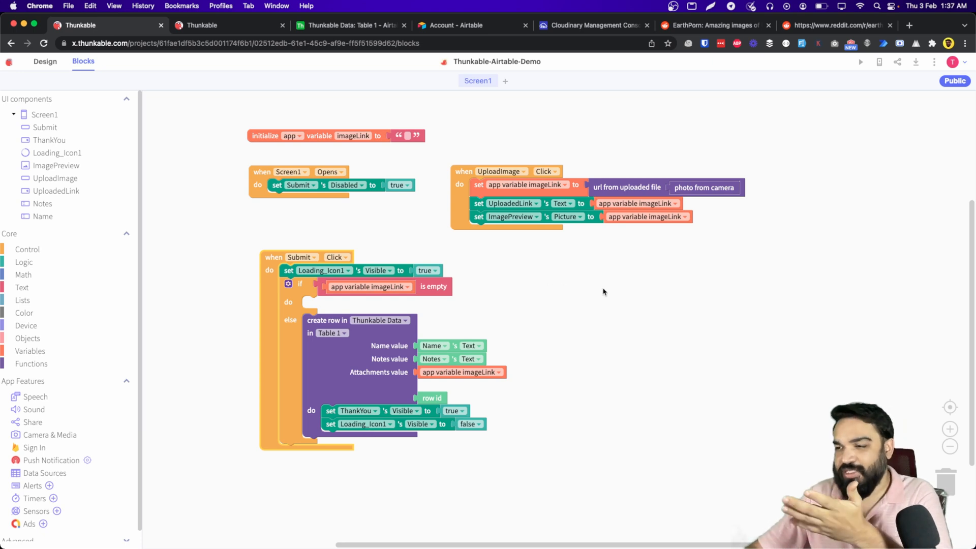
mouse_move(340, 385)
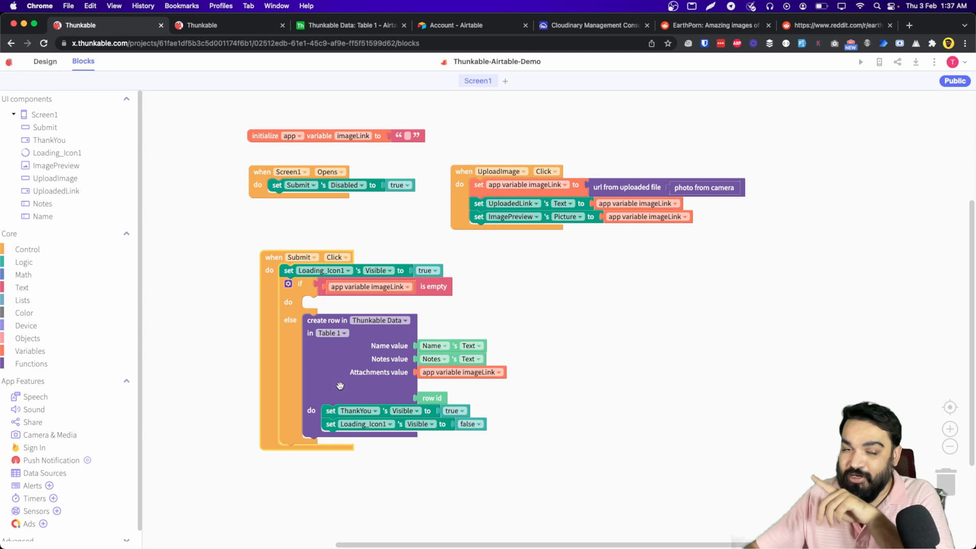